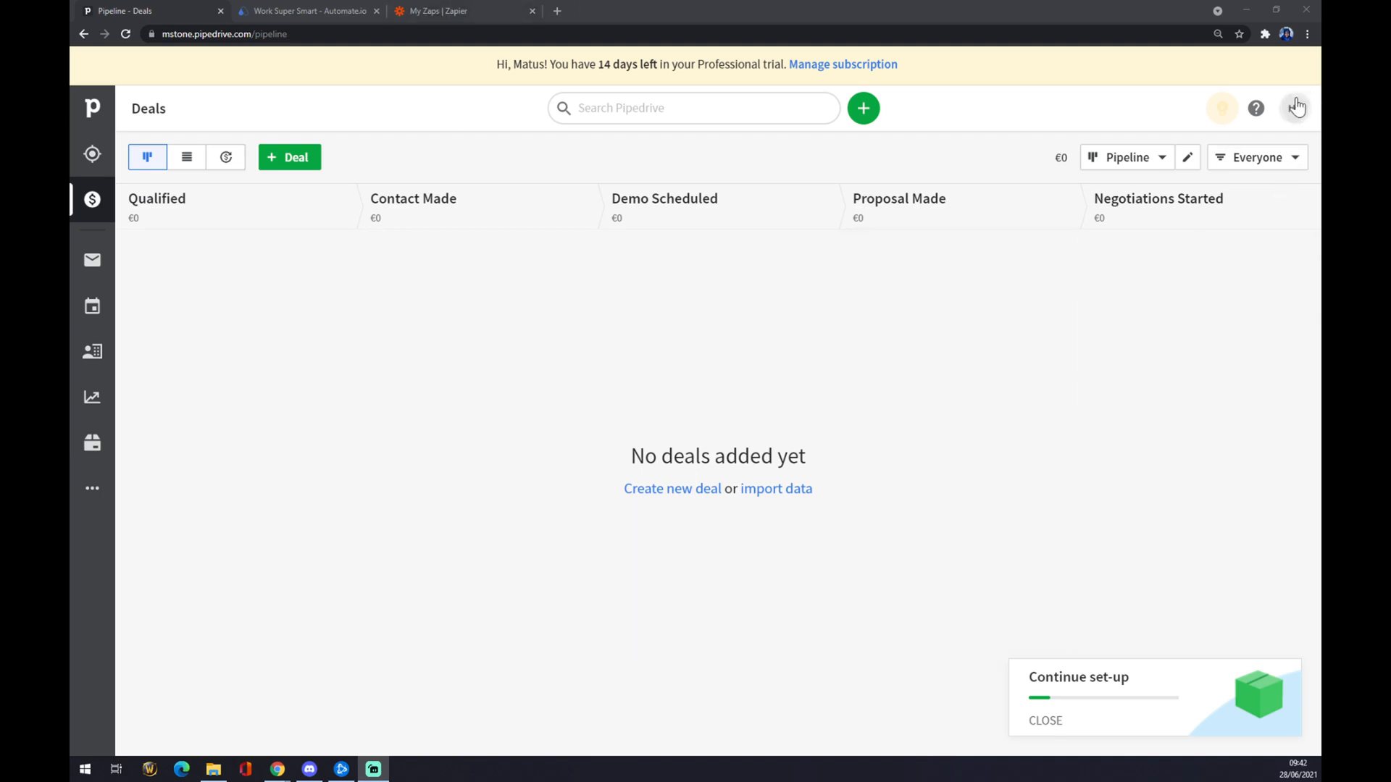
pyautogui.moveTo(1294, 107)
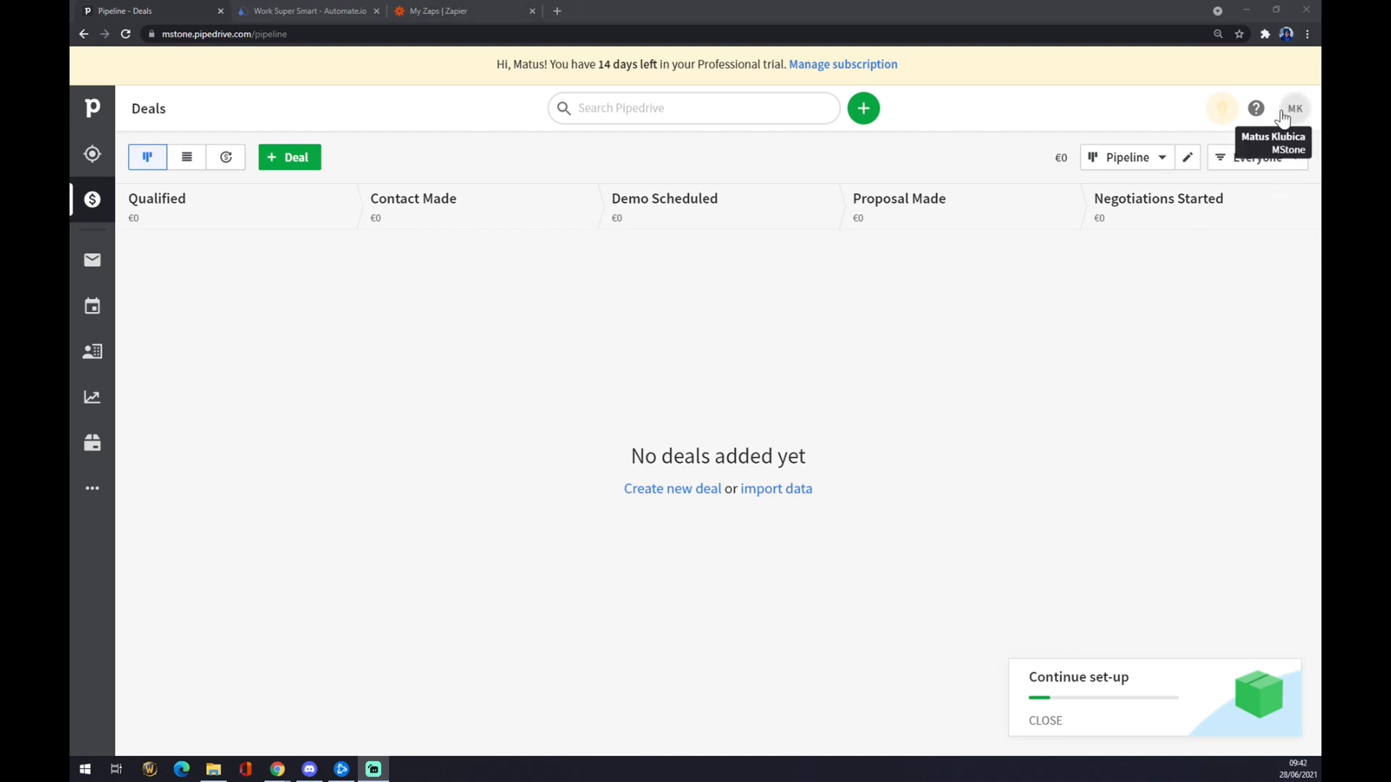
# Bring up the account menu with preferences, company settings and integrations over the Deals pipeline
pyautogui.click(1294, 107)
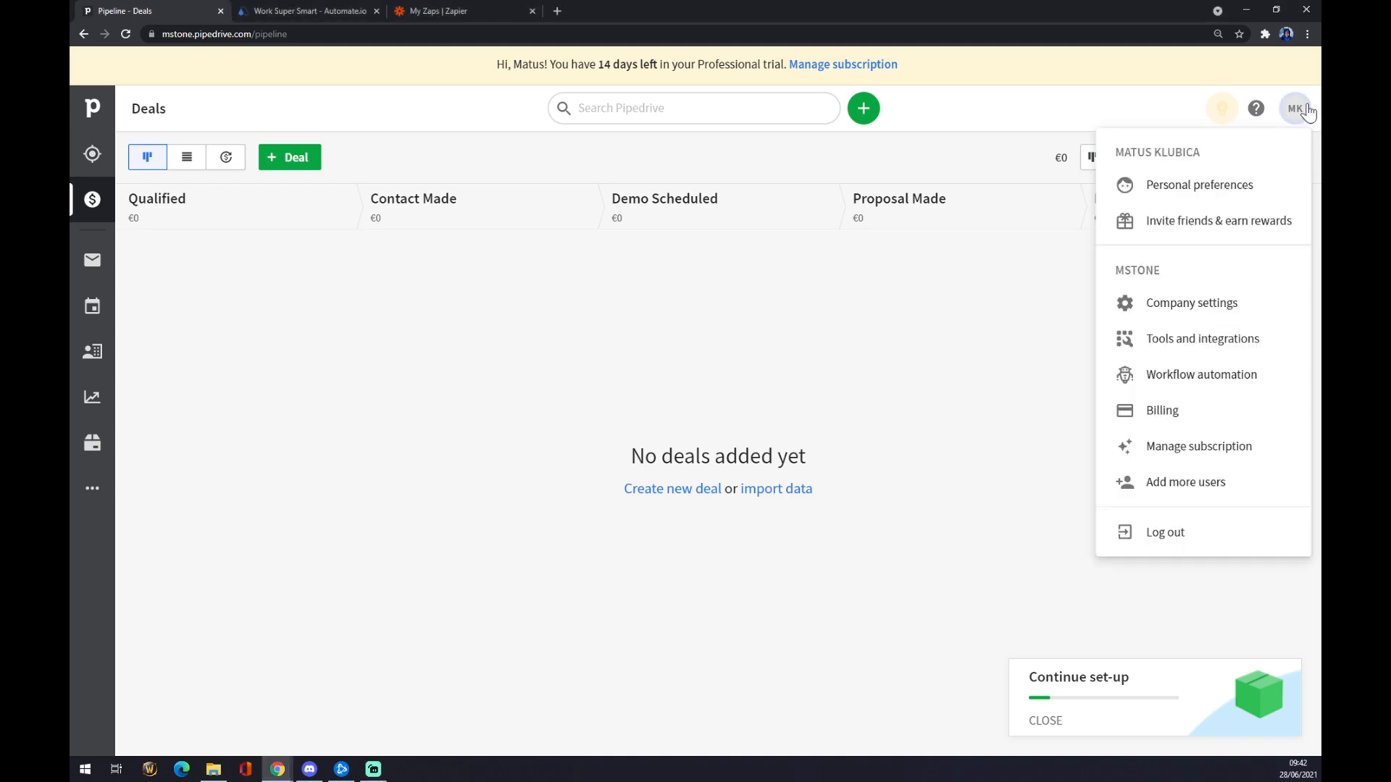
pyautogui.moveTo(1211, 373)
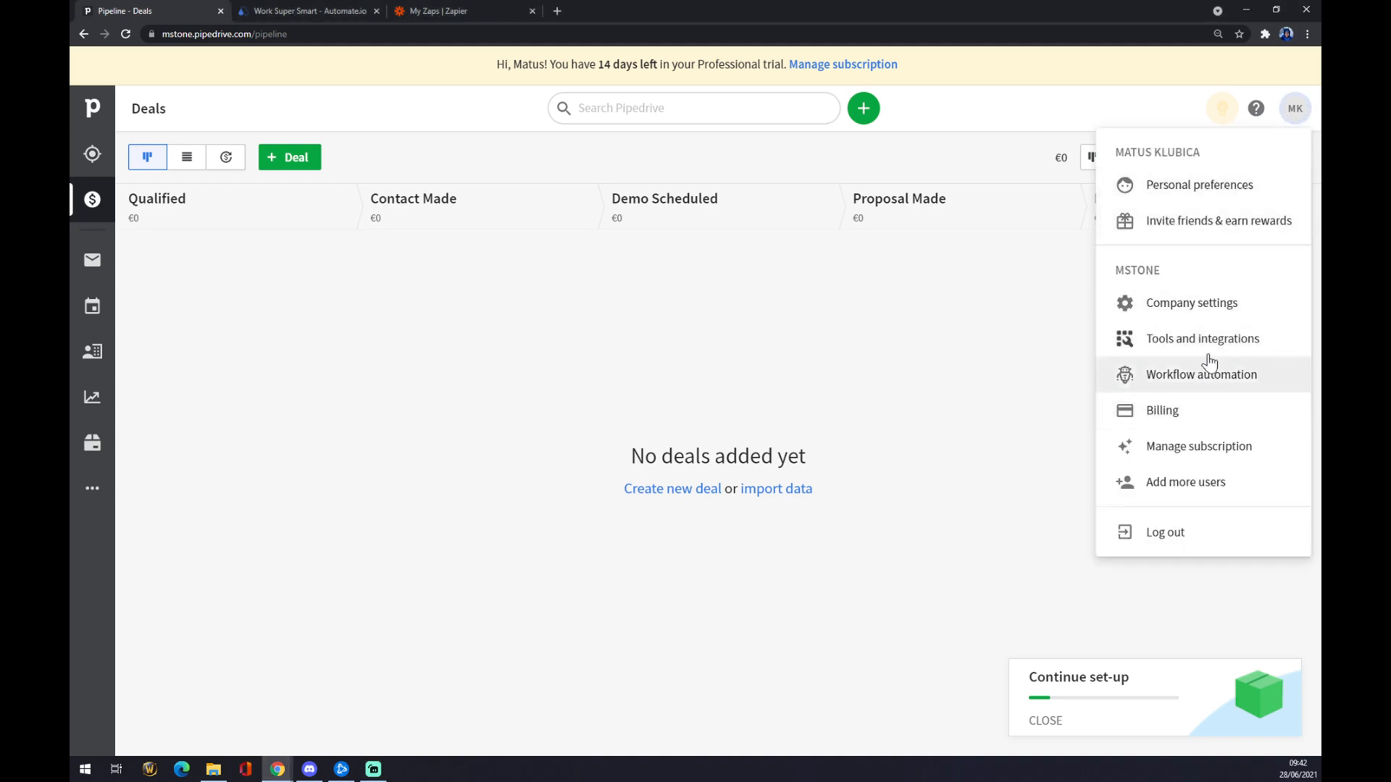
# Go to Tools and integrations and show the Mailchimp integration page, not yet connected
pyautogui.click(1202, 338)
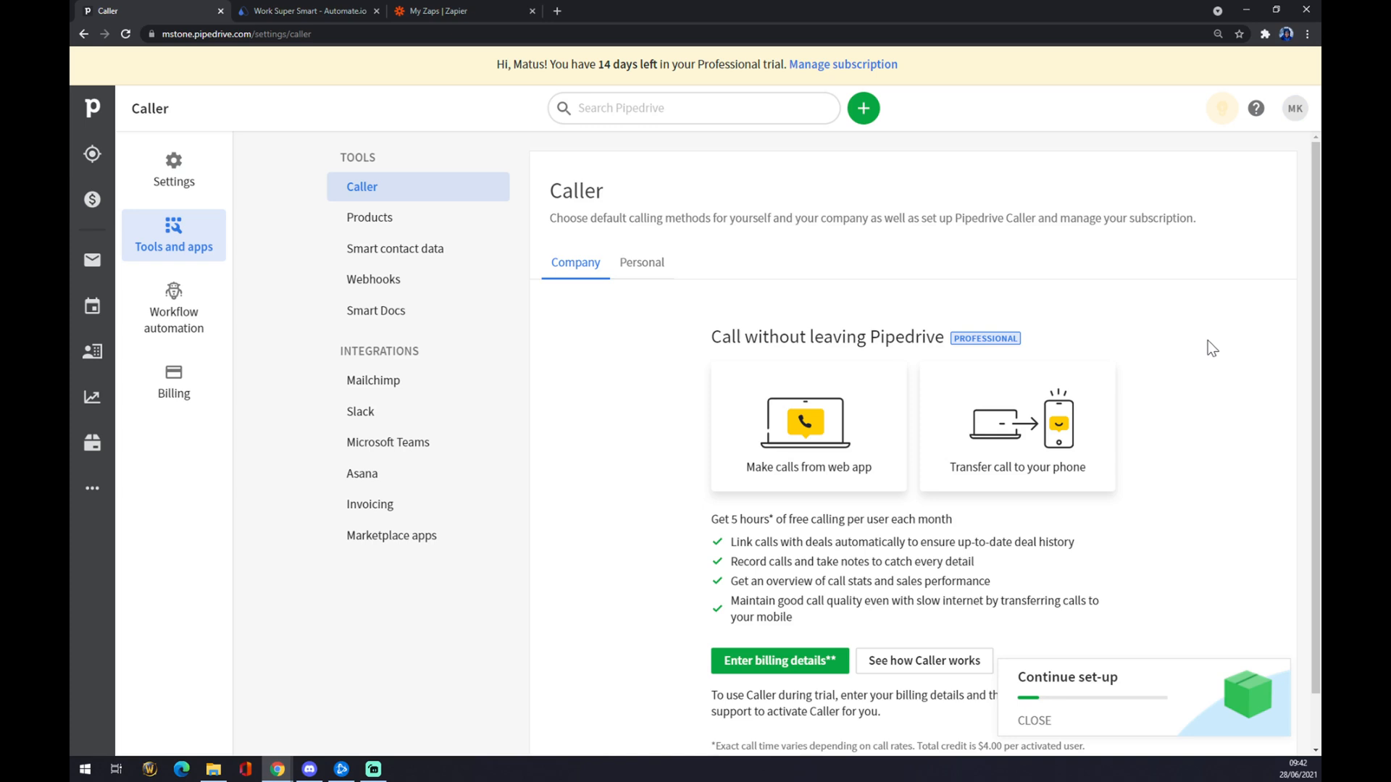
pyautogui.moveTo(426, 195)
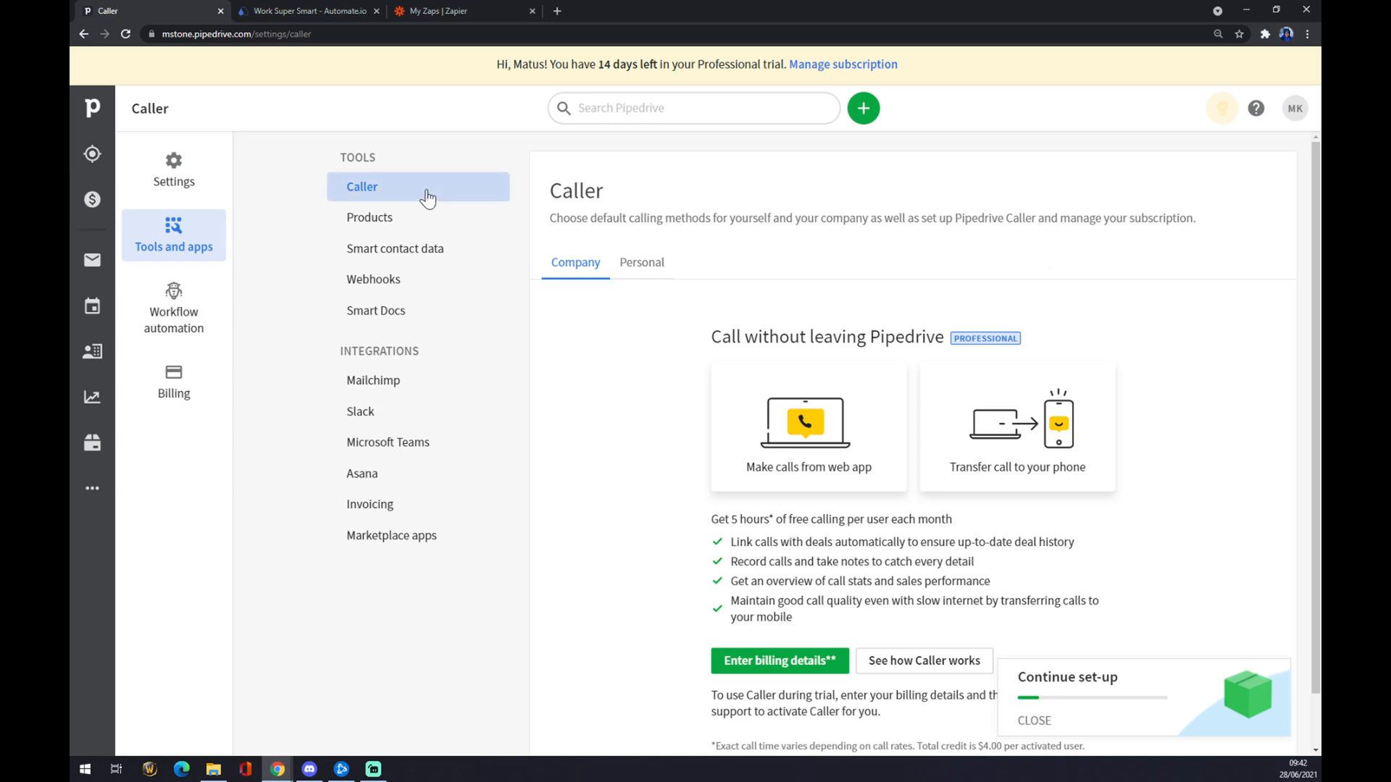
pyautogui.moveTo(424, 357)
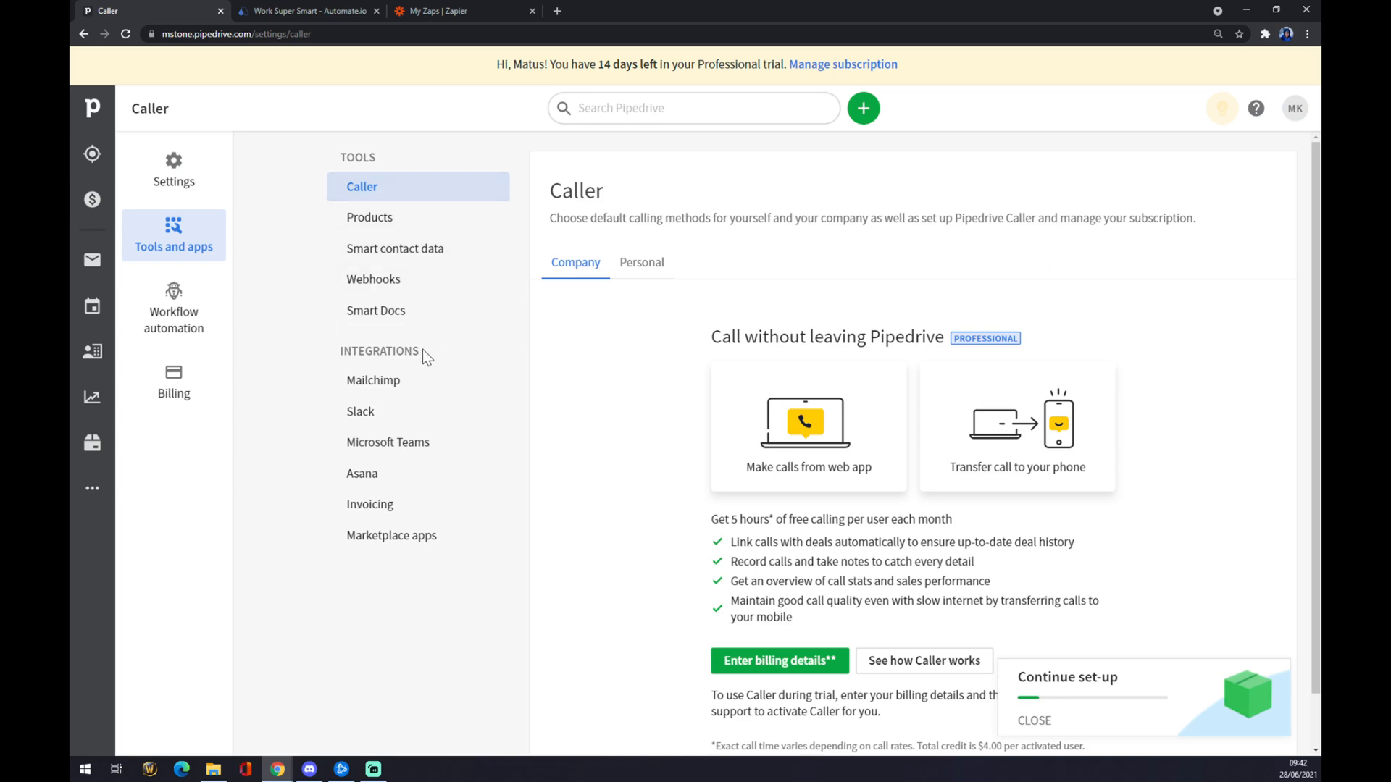
pyautogui.moveTo(417, 349)
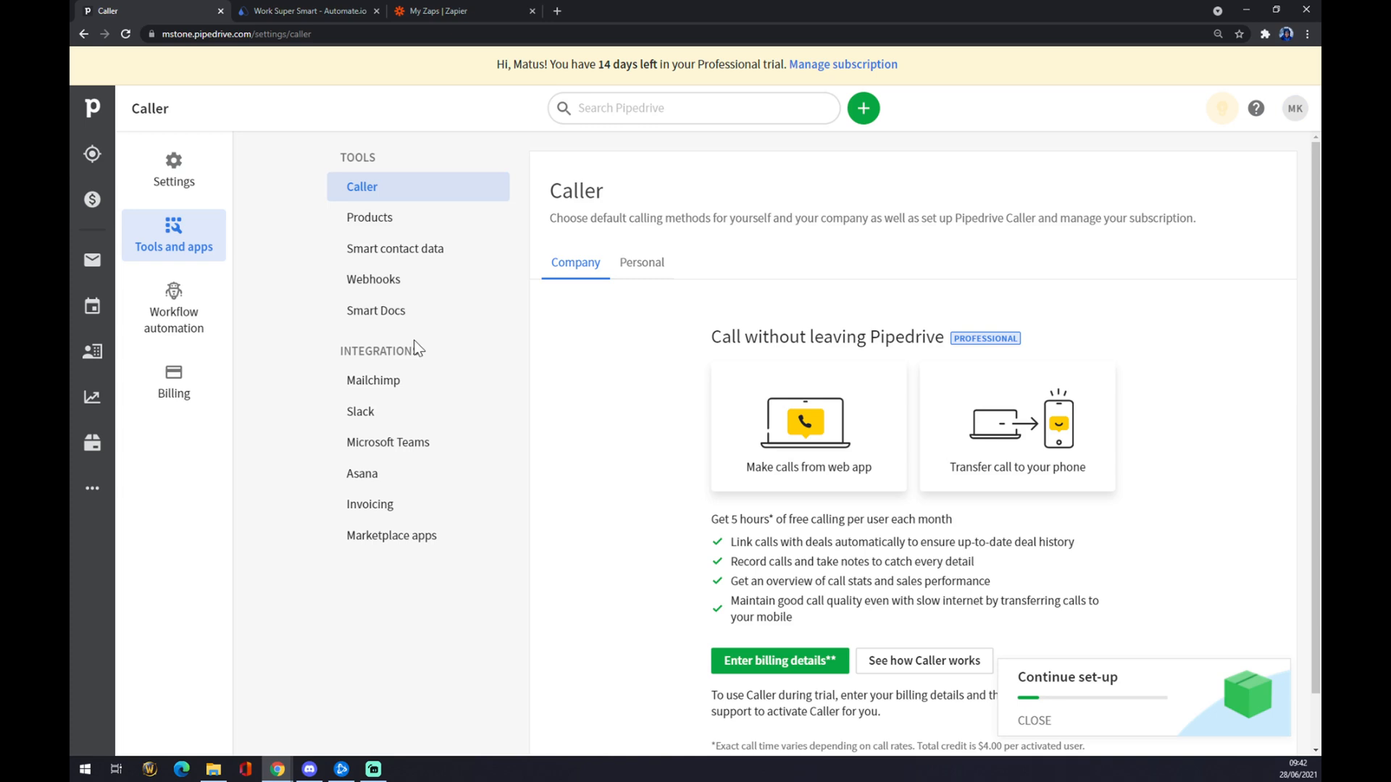
pyautogui.moveTo(360, 410)
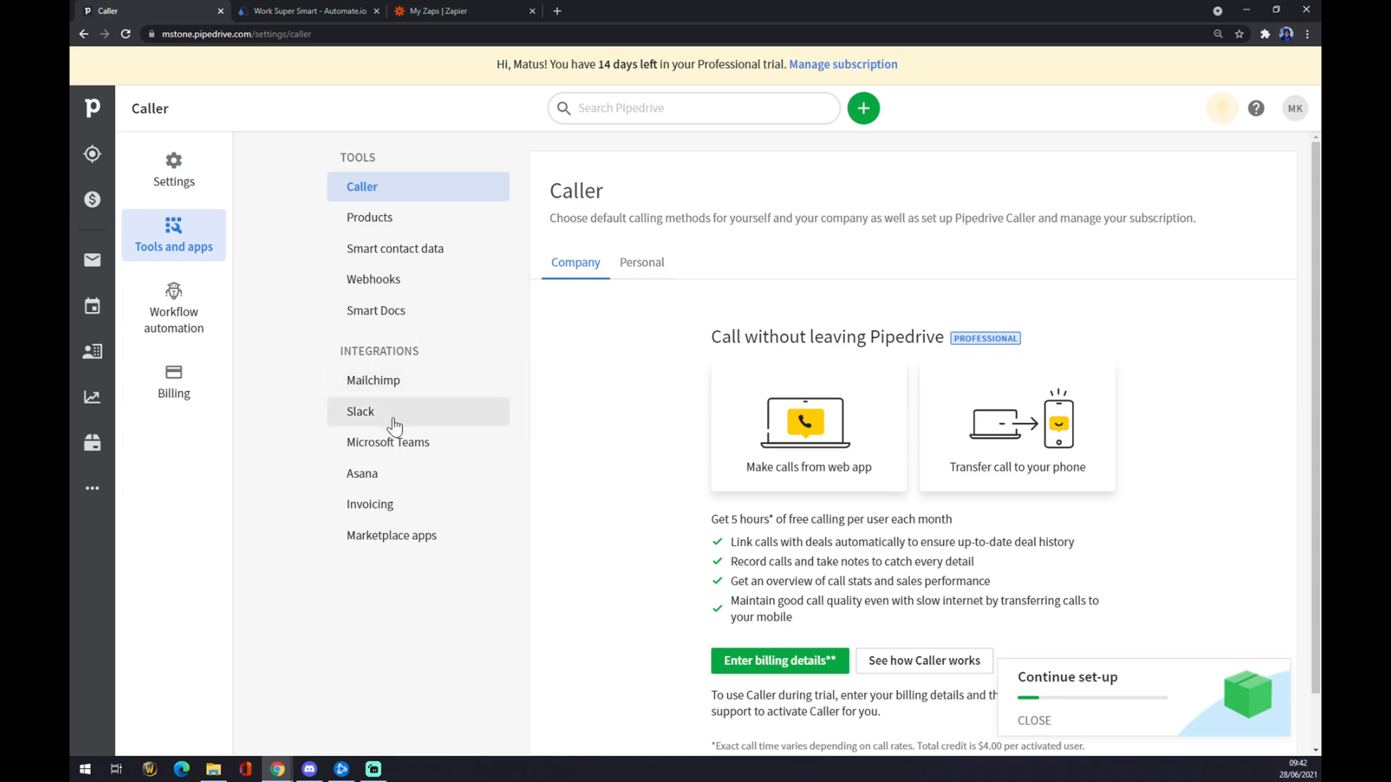
pyautogui.moveTo(400, 511)
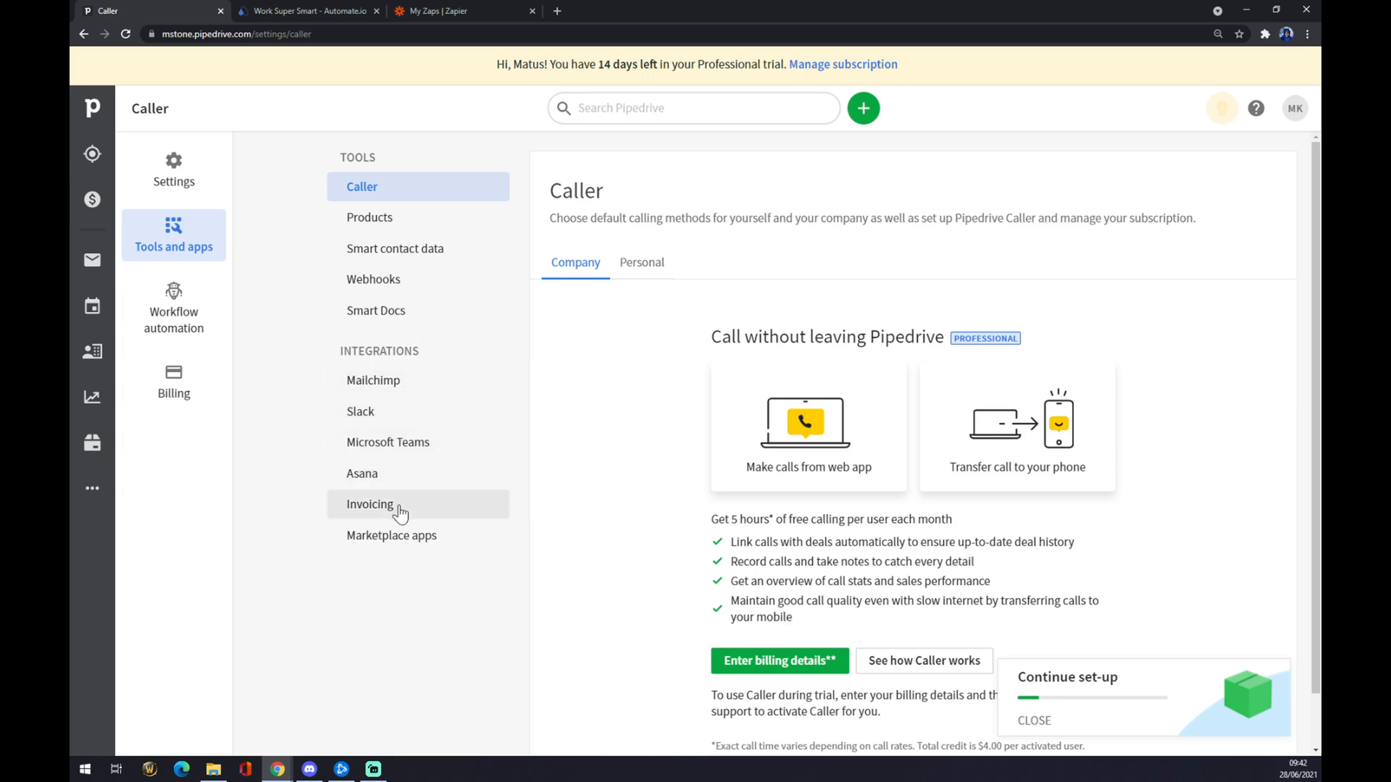
pyautogui.click(372, 380)
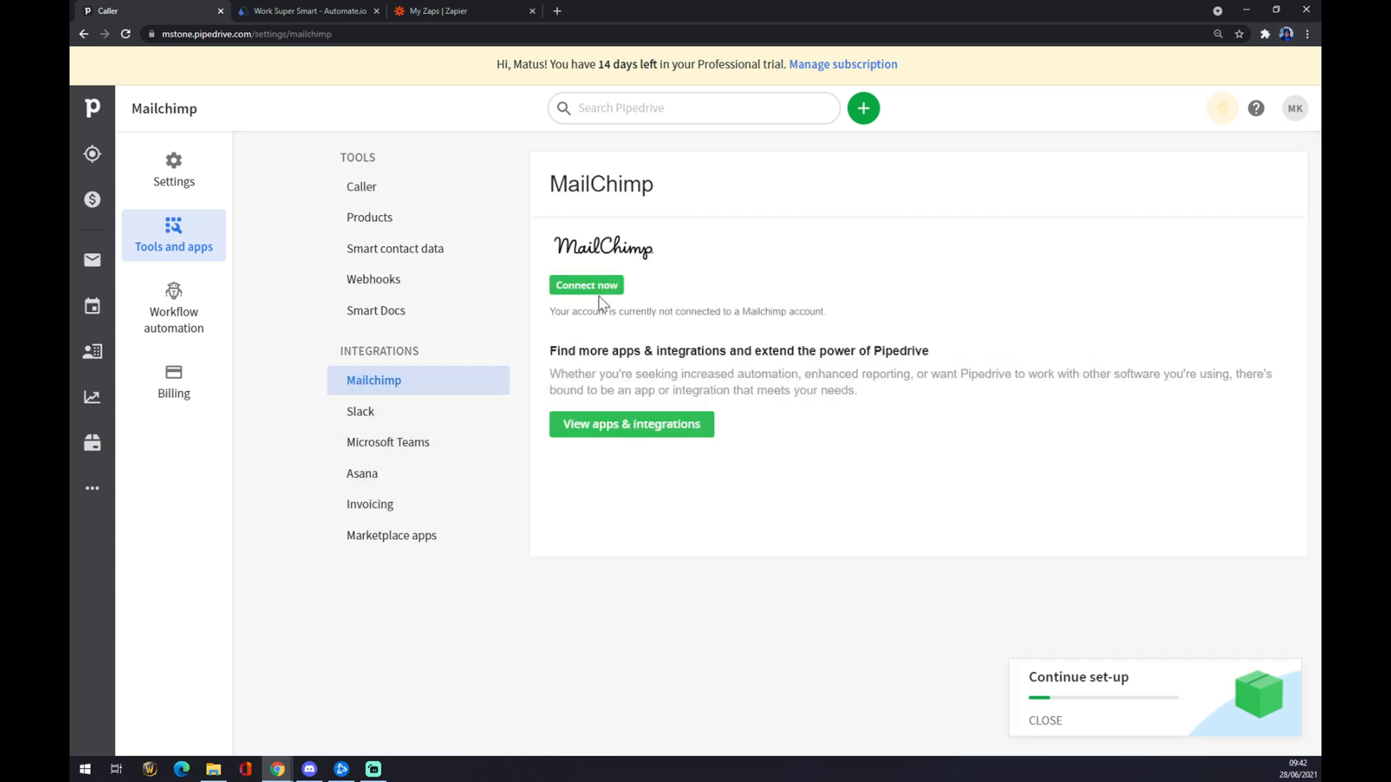
pyautogui.moveTo(586, 290)
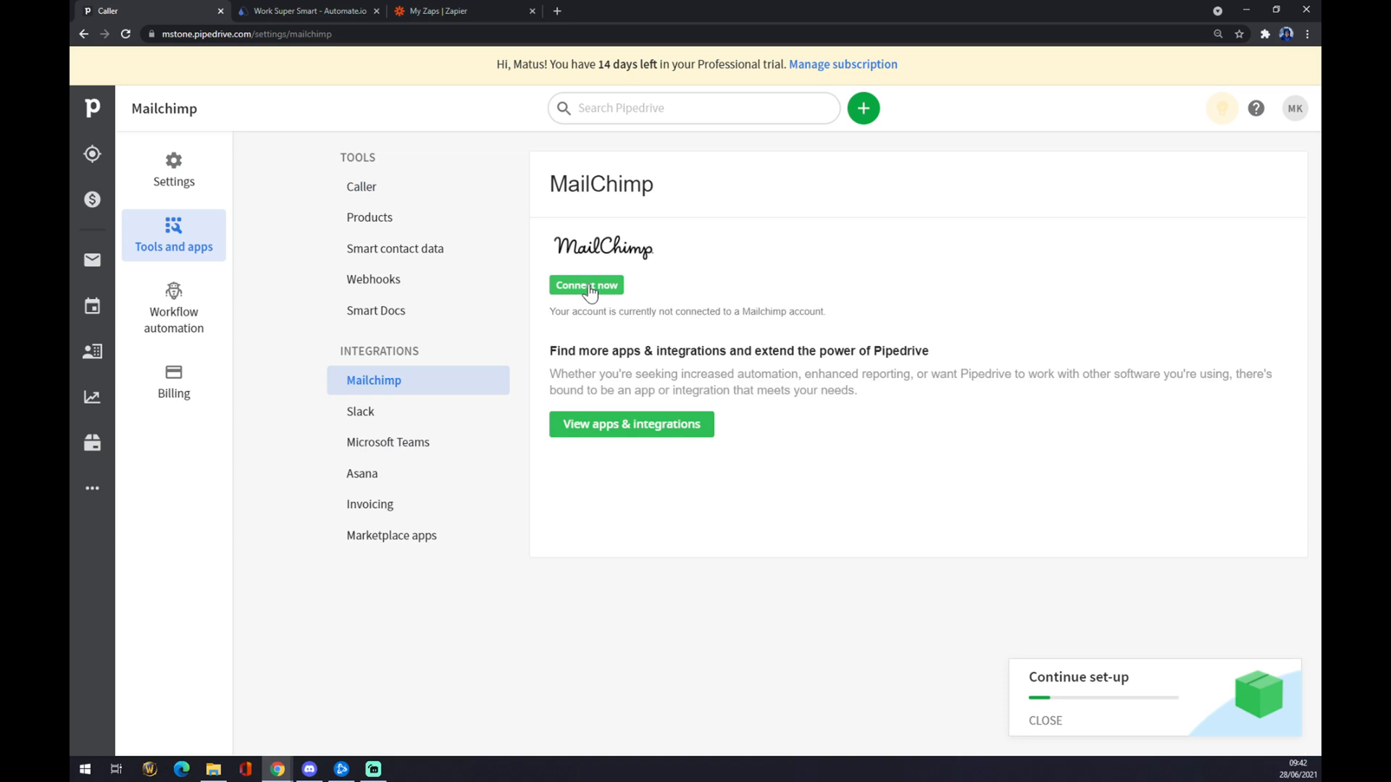
pyautogui.moveTo(307, 10)
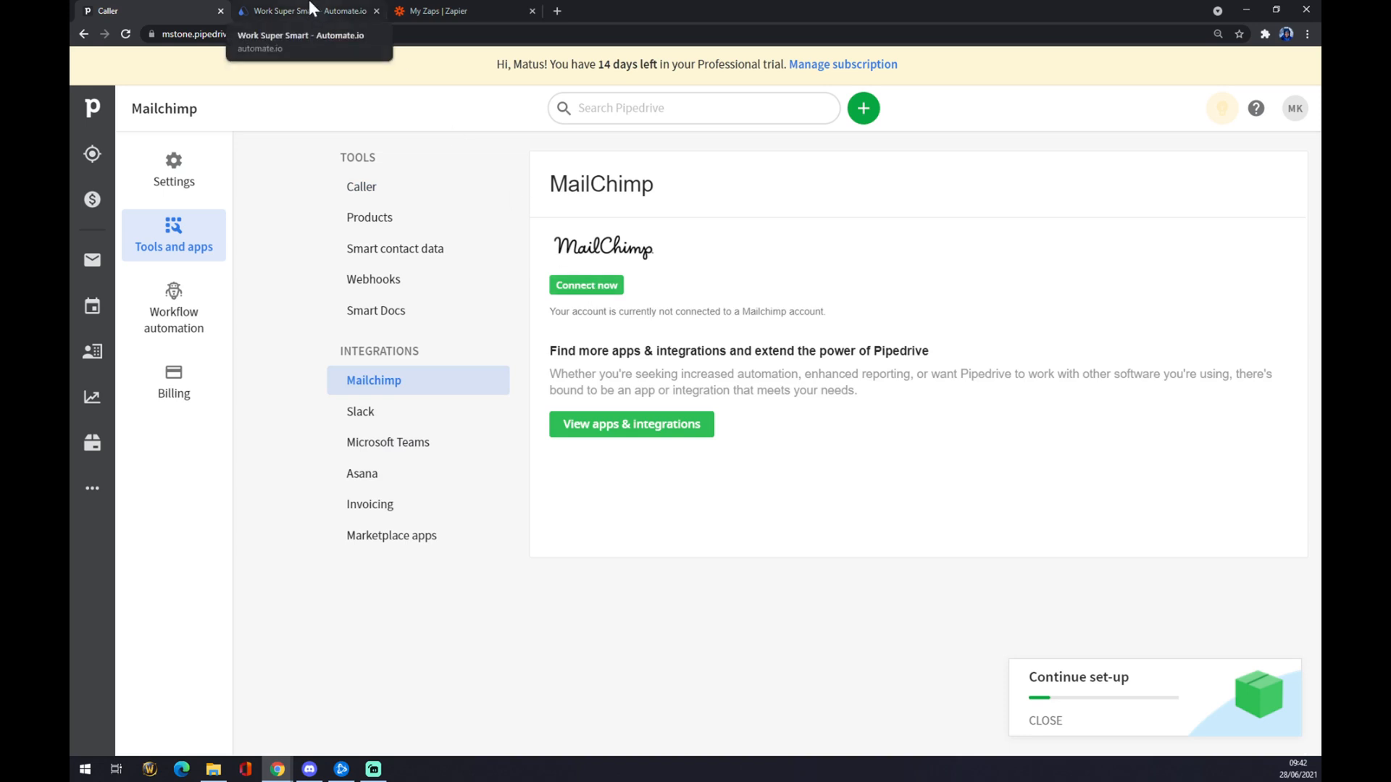
# Switch to Automate.io and show the full App Integrations list via See All Categories
pyautogui.click(305, 10)
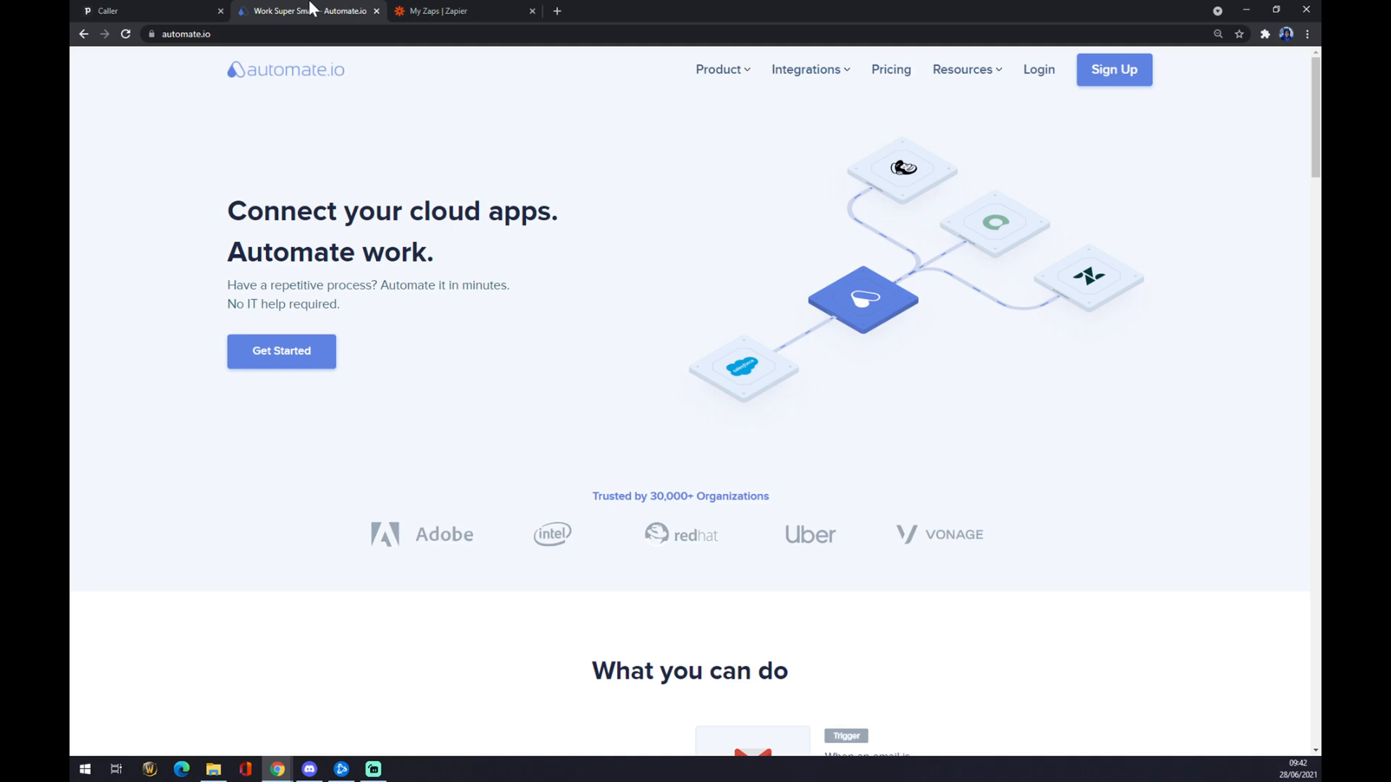
pyautogui.moveTo(520, 109)
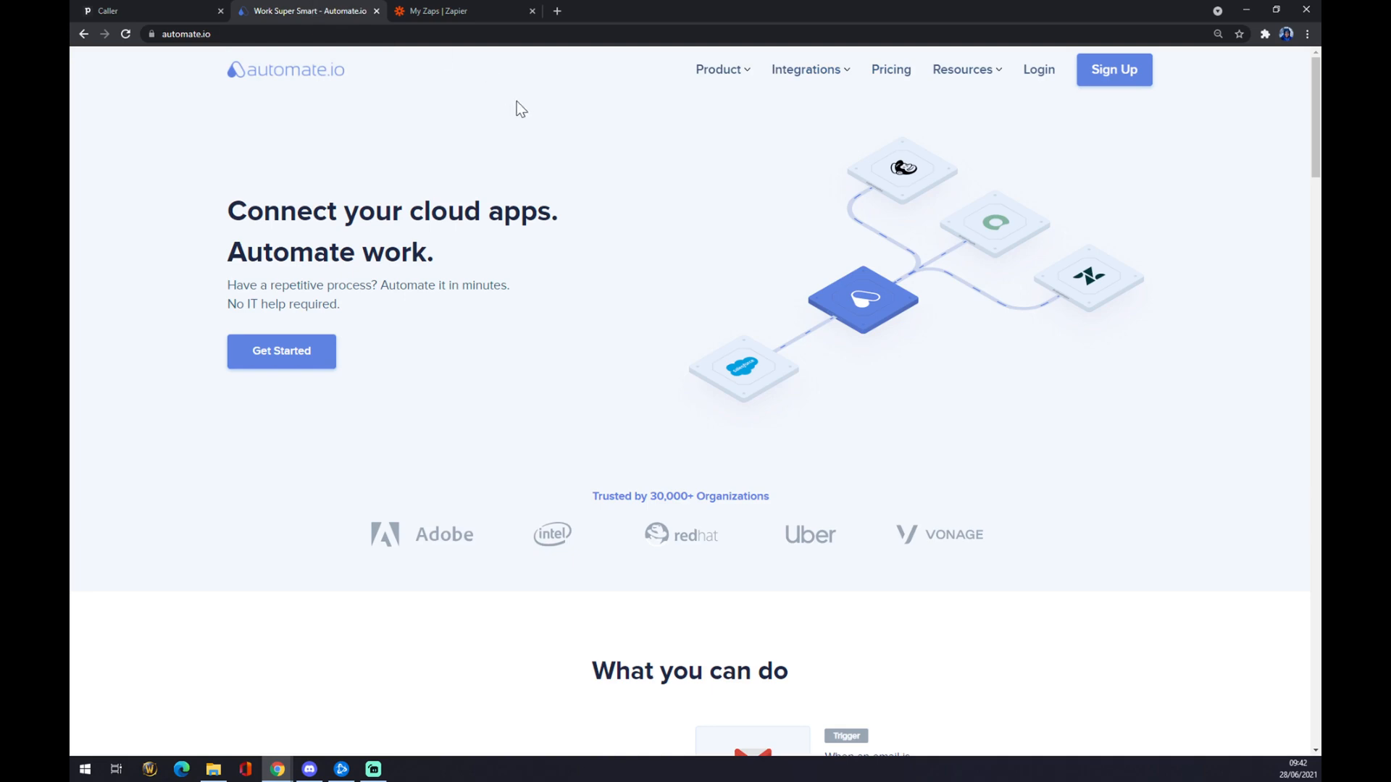
pyautogui.moveTo(718, 150)
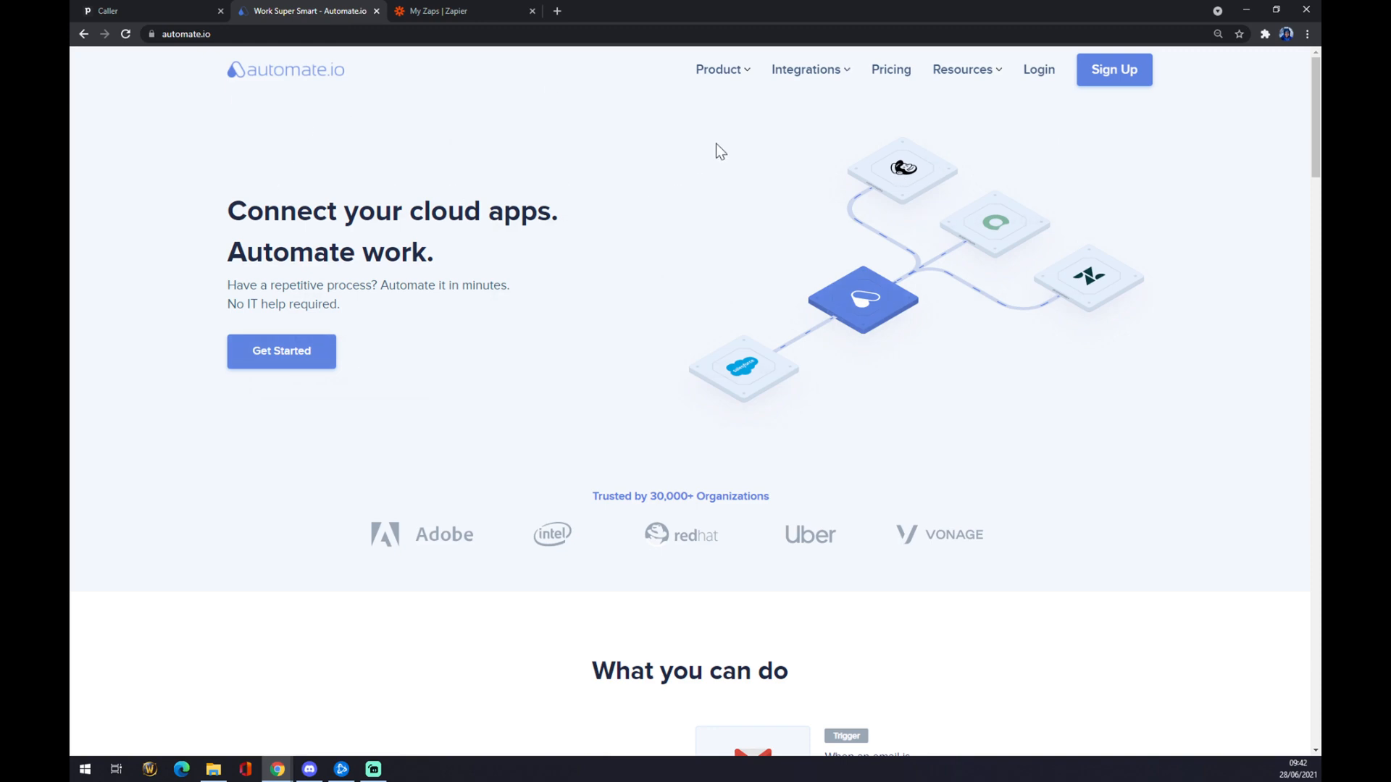
pyautogui.click(806, 69)
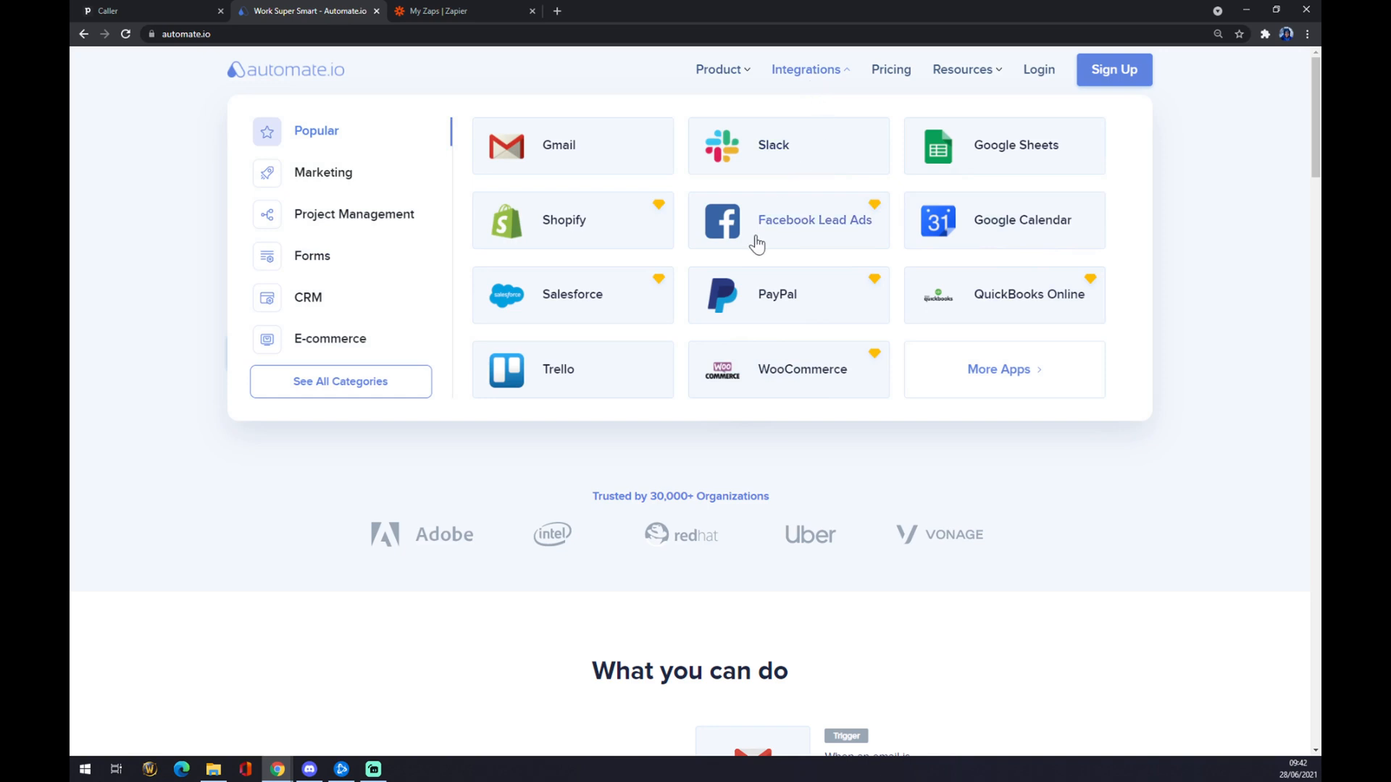
pyautogui.click(330, 338)
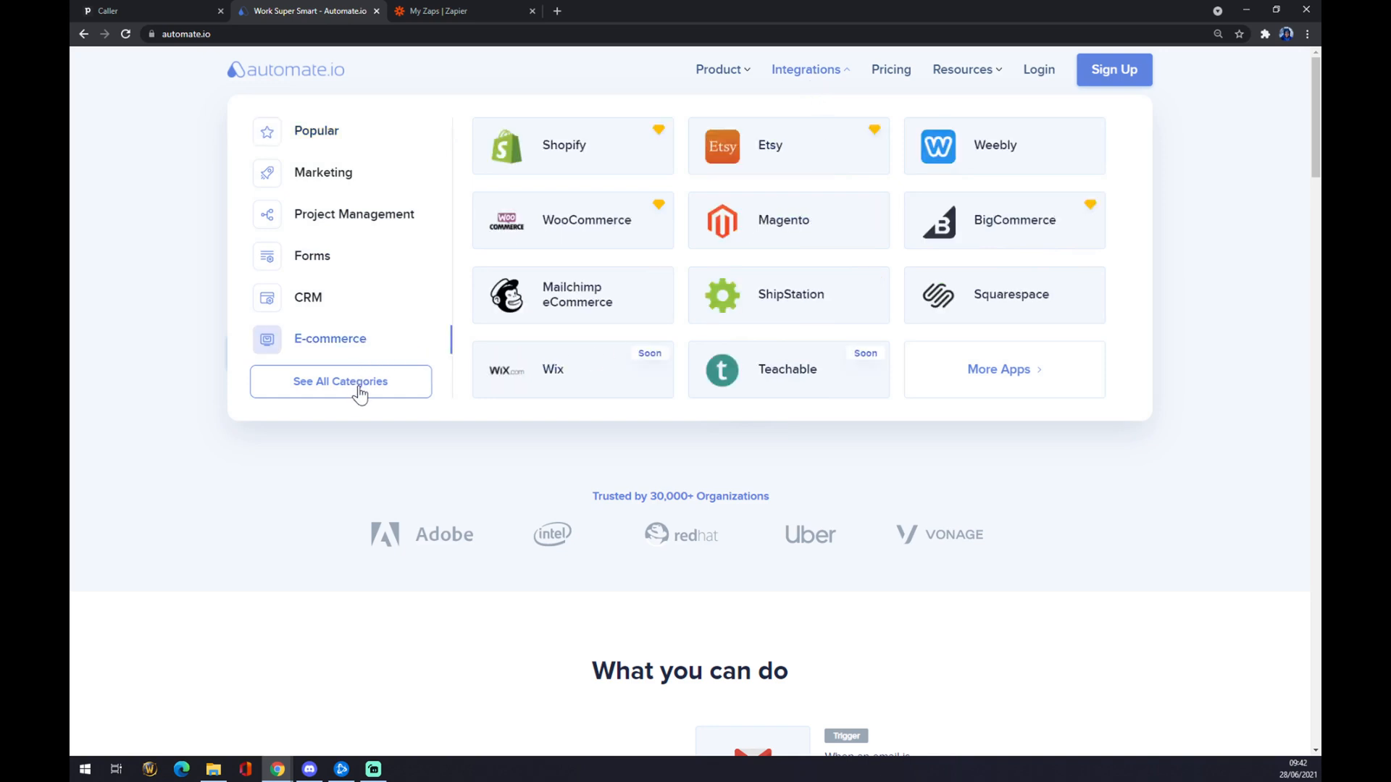
pyautogui.click(339, 382)
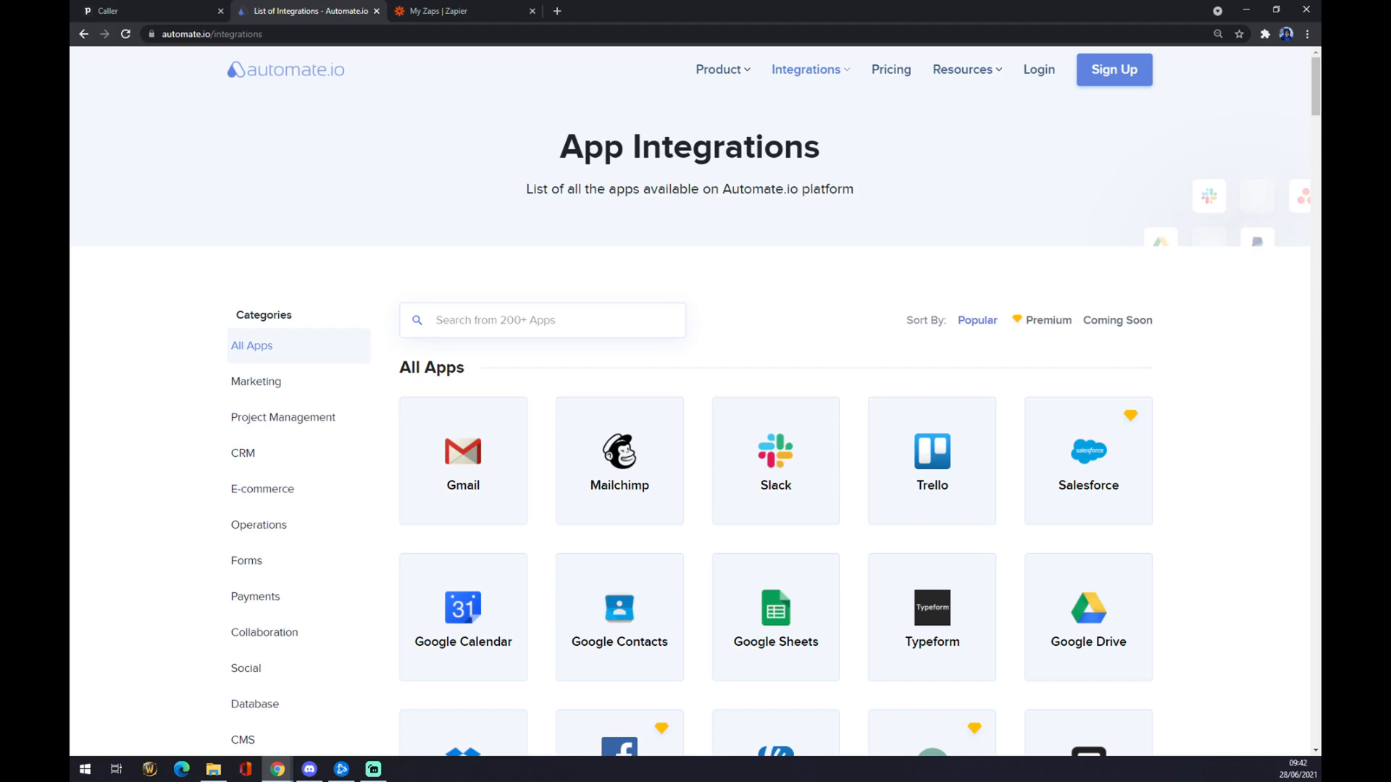
# Search 'pipe' and land on the Pipedrive Integrations page, ready to pick a paired app
pyautogui.write('p')
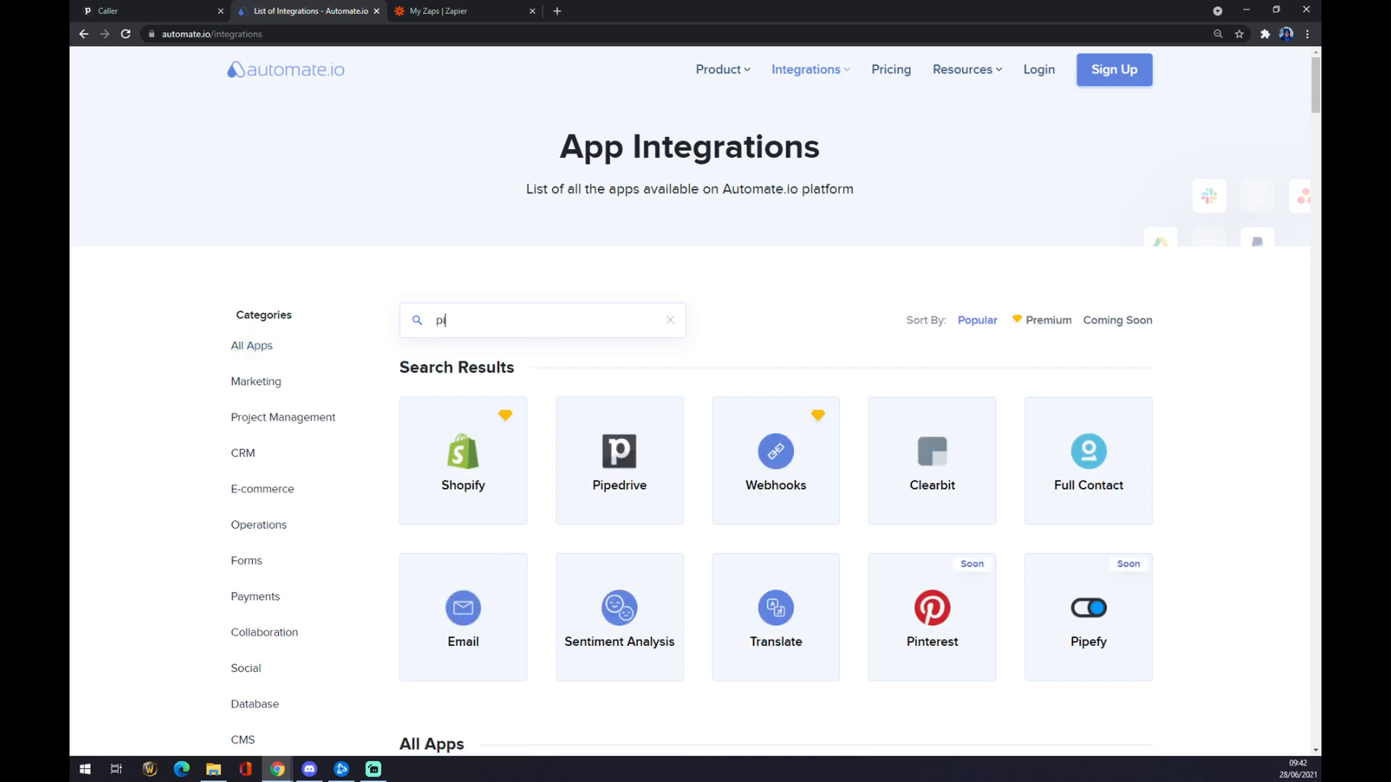
pyautogui.write('ipe')
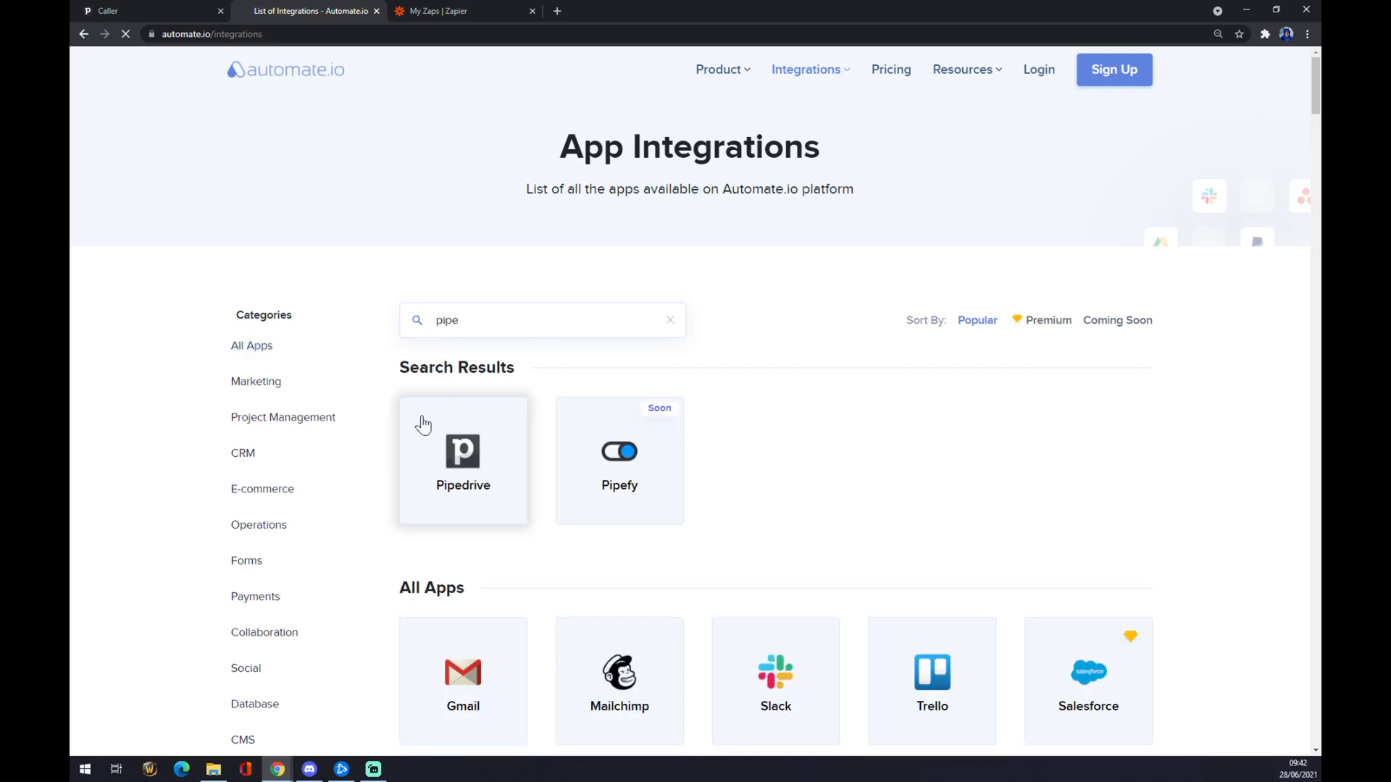
pyautogui.click(462, 460)
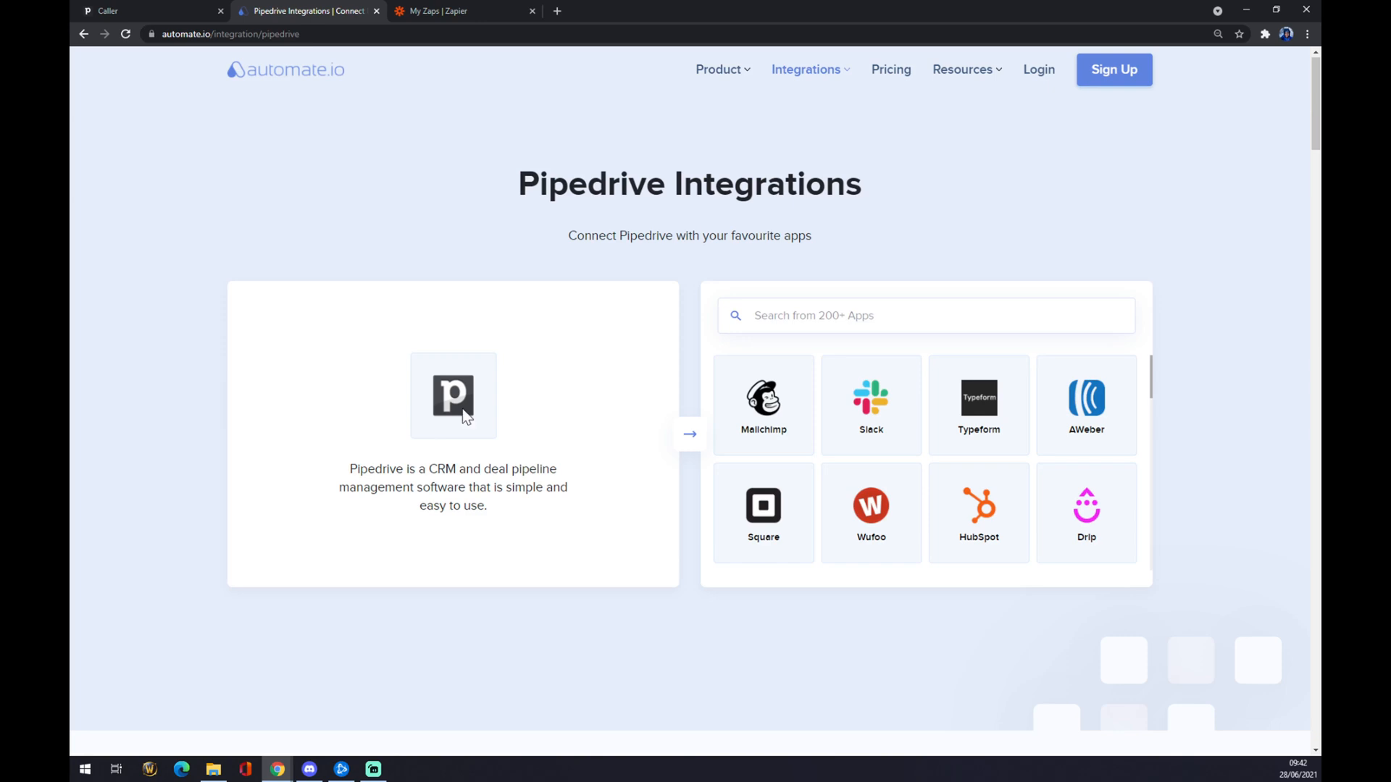
pyautogui.moveTo(381, 407)
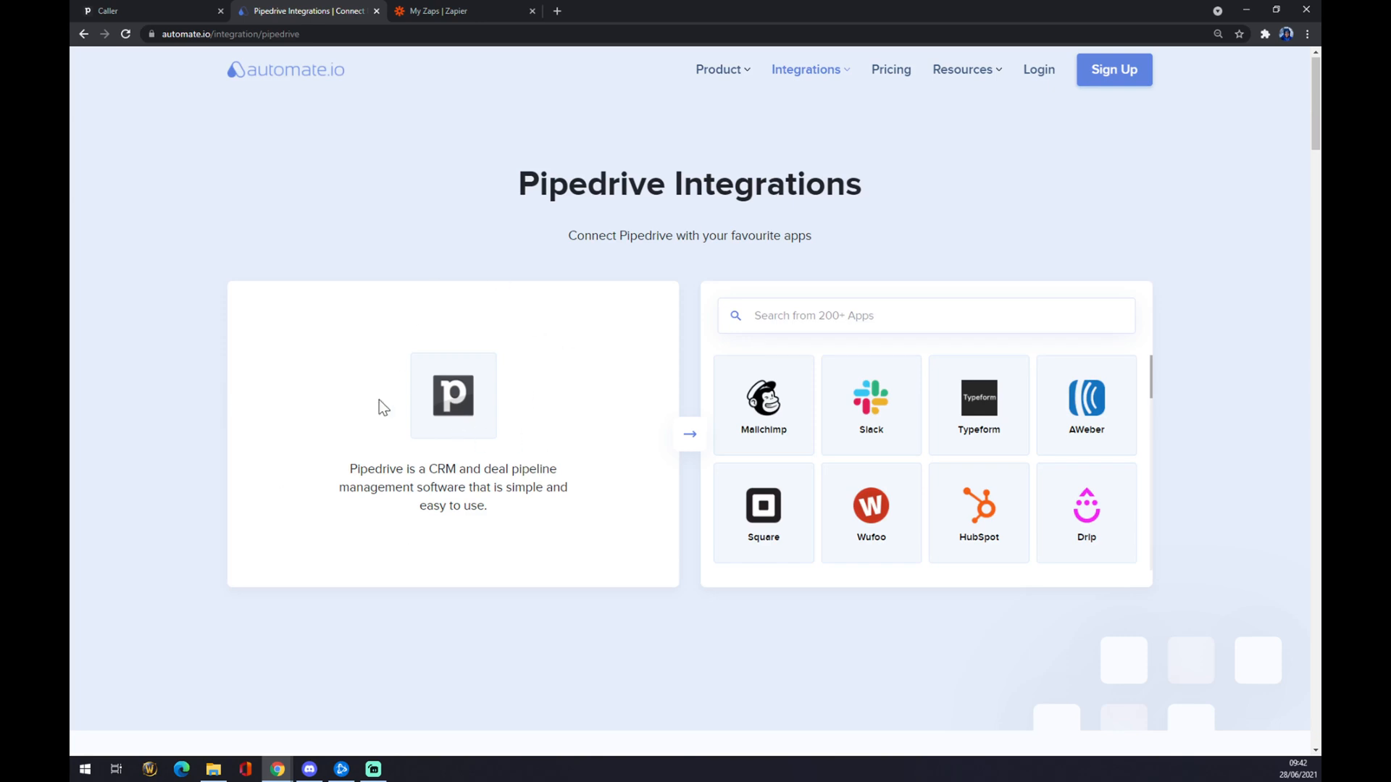
pyautogui.click(886, 314)
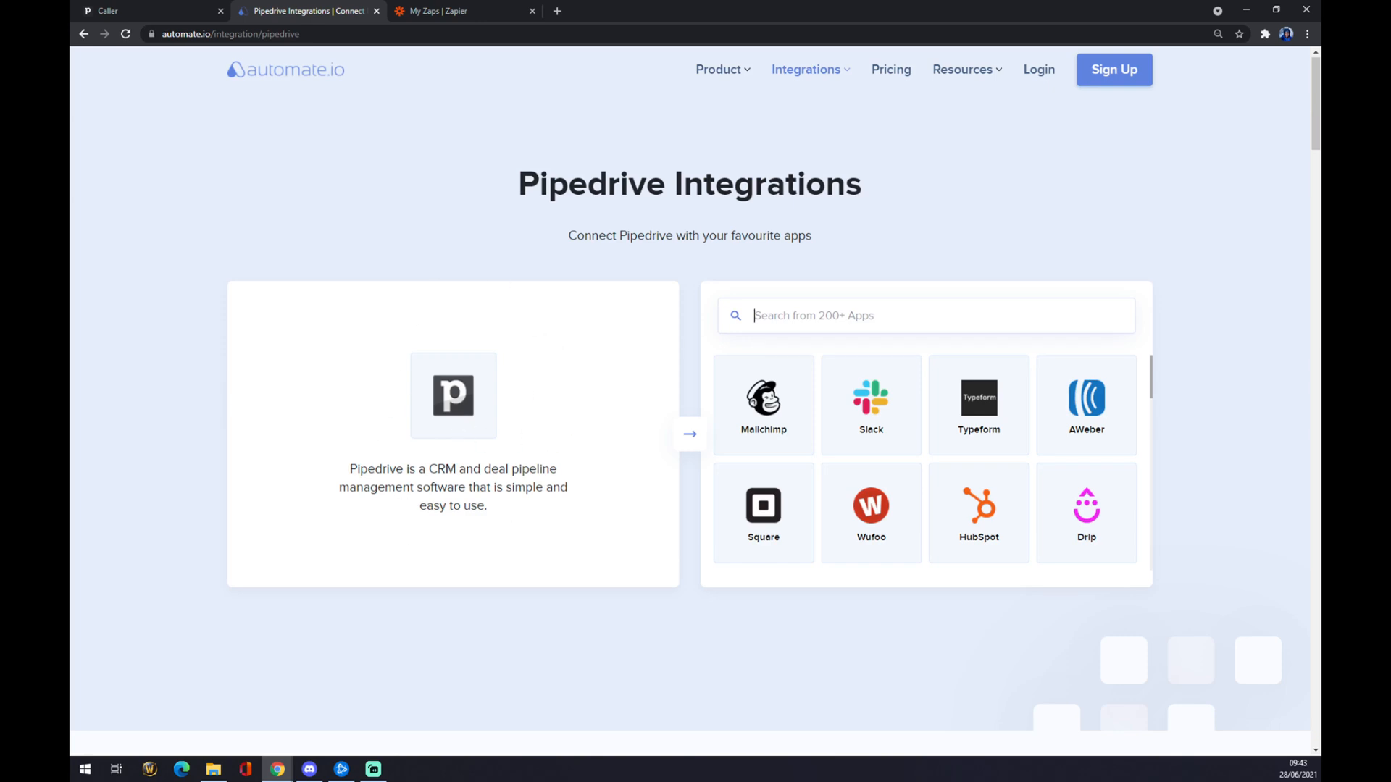
pyautogui.moveTo(763, 404)
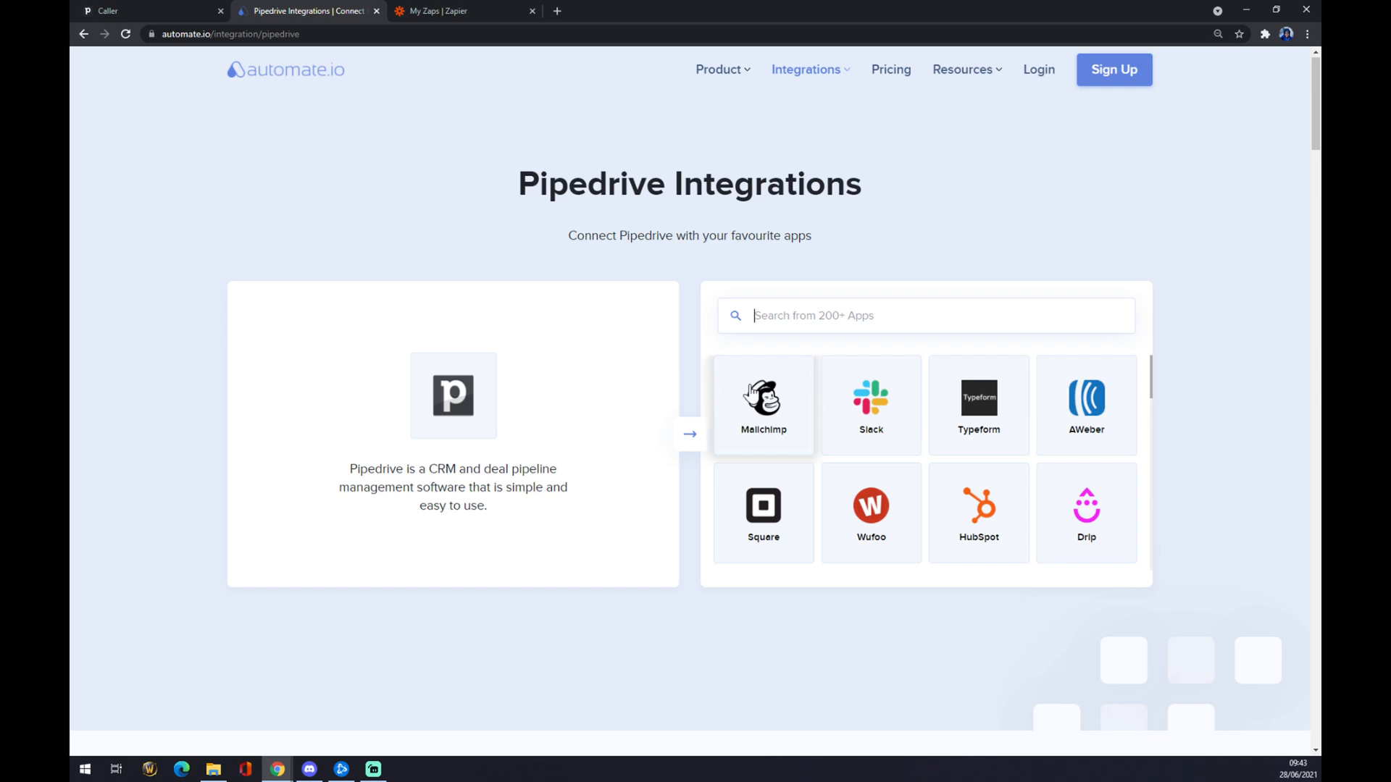
# On the Mailchimp–Pipedrive page, choose Updated Deal as the trigger event
pyautogui.click(764, 404)
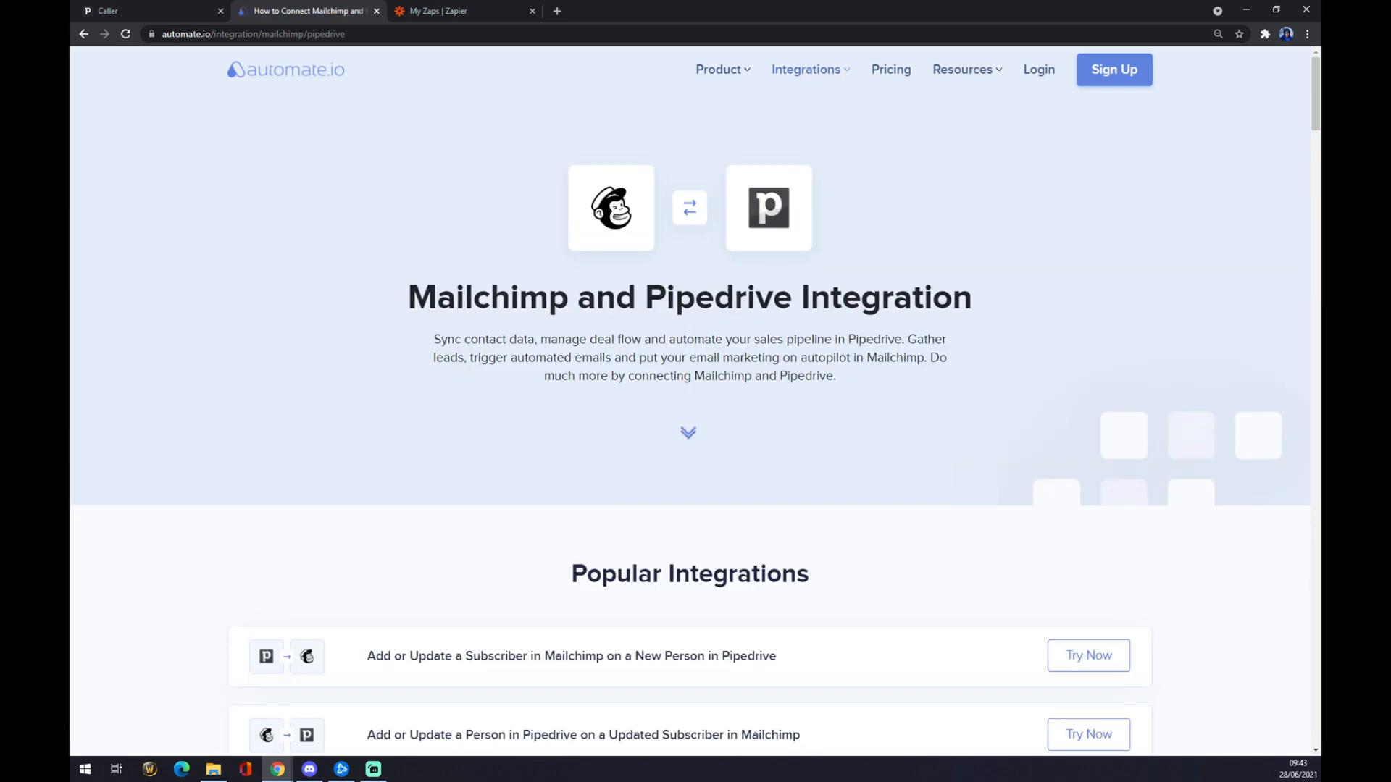
pyautogui.scroll(-3)
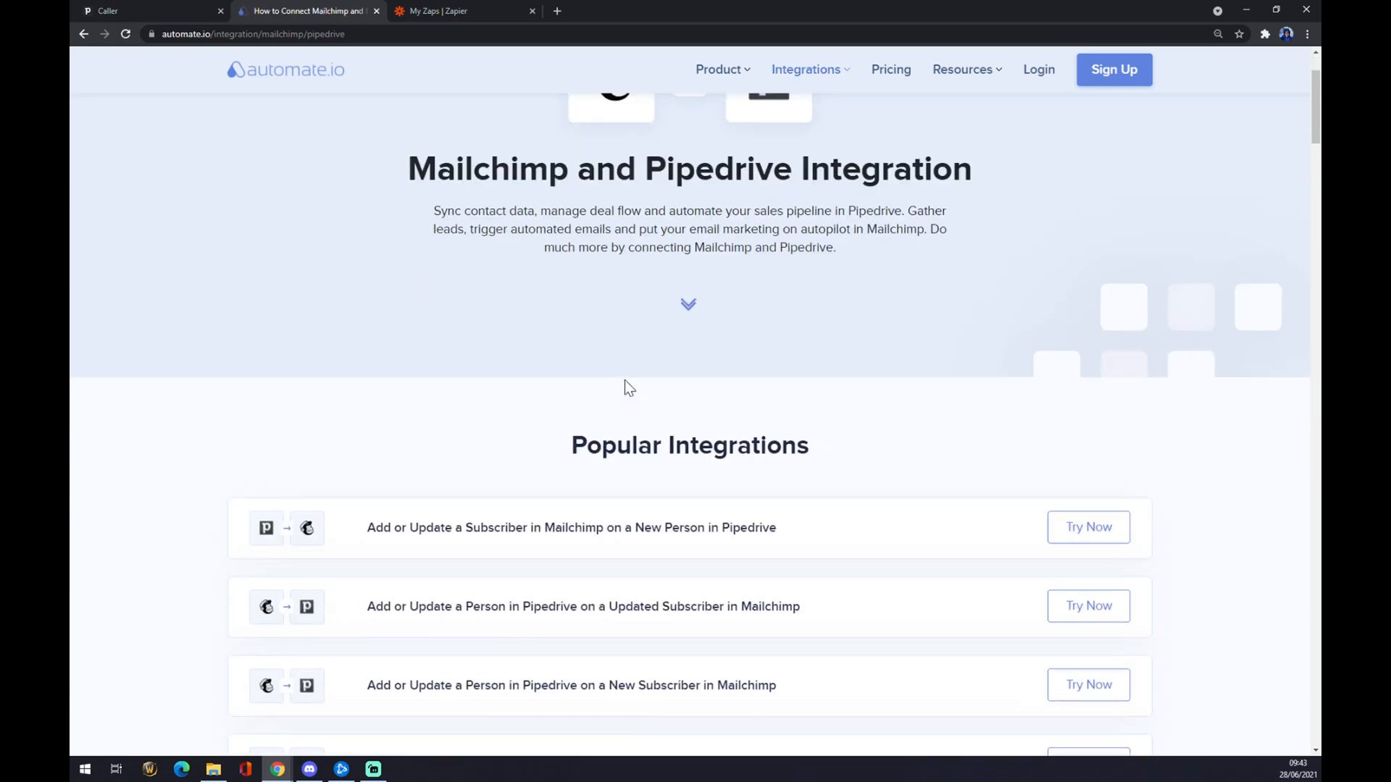
pyautogui.scroll(-3)
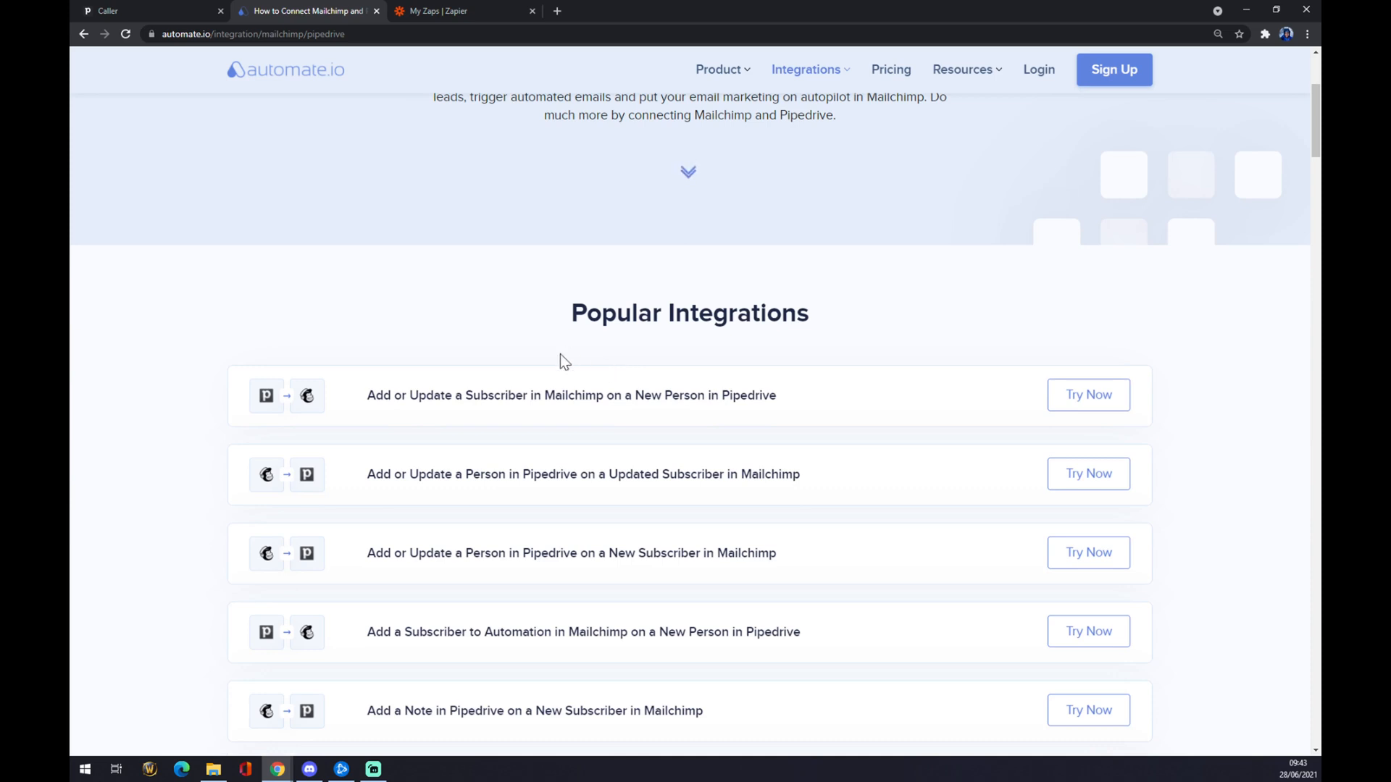
pyautogui.scroll(-3)
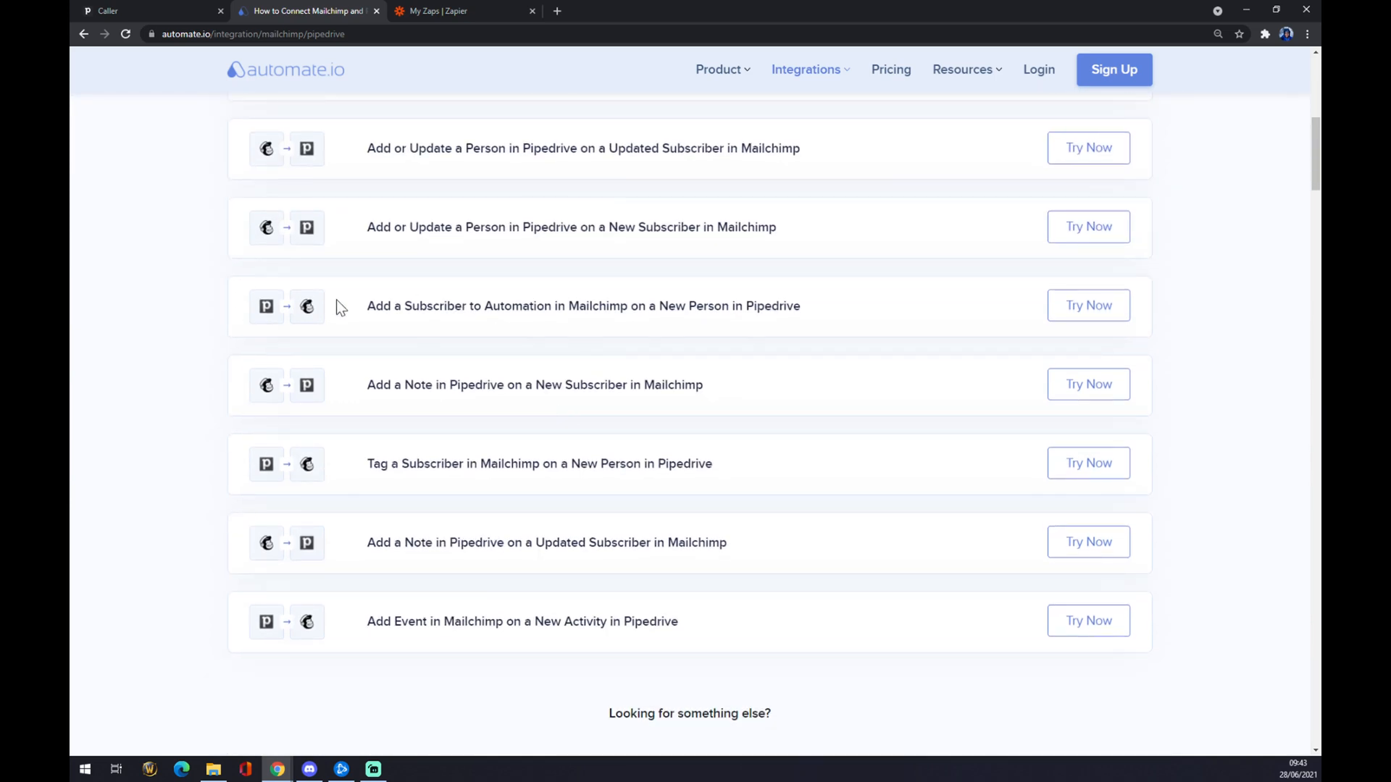
pyautogui.scroll(3)
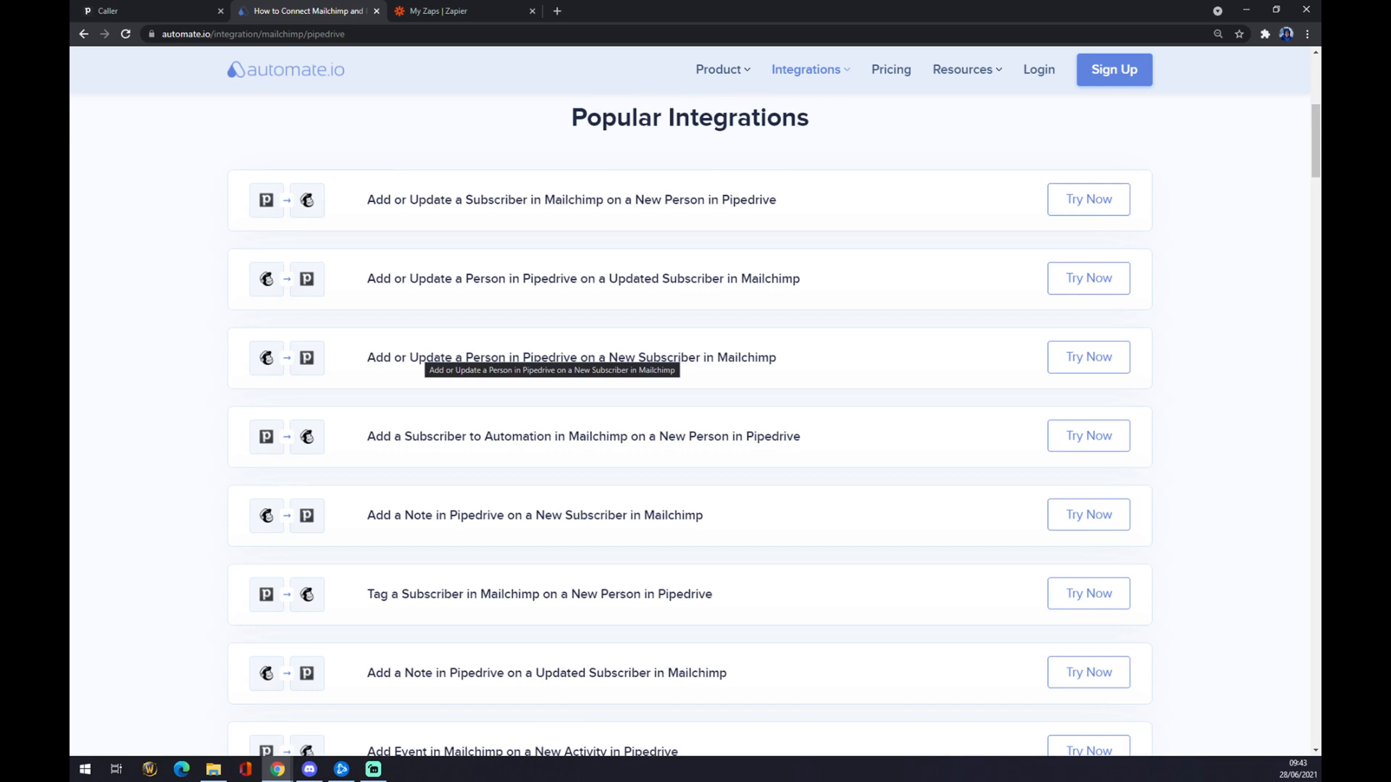
pyautogui.moveTo(220, 242)
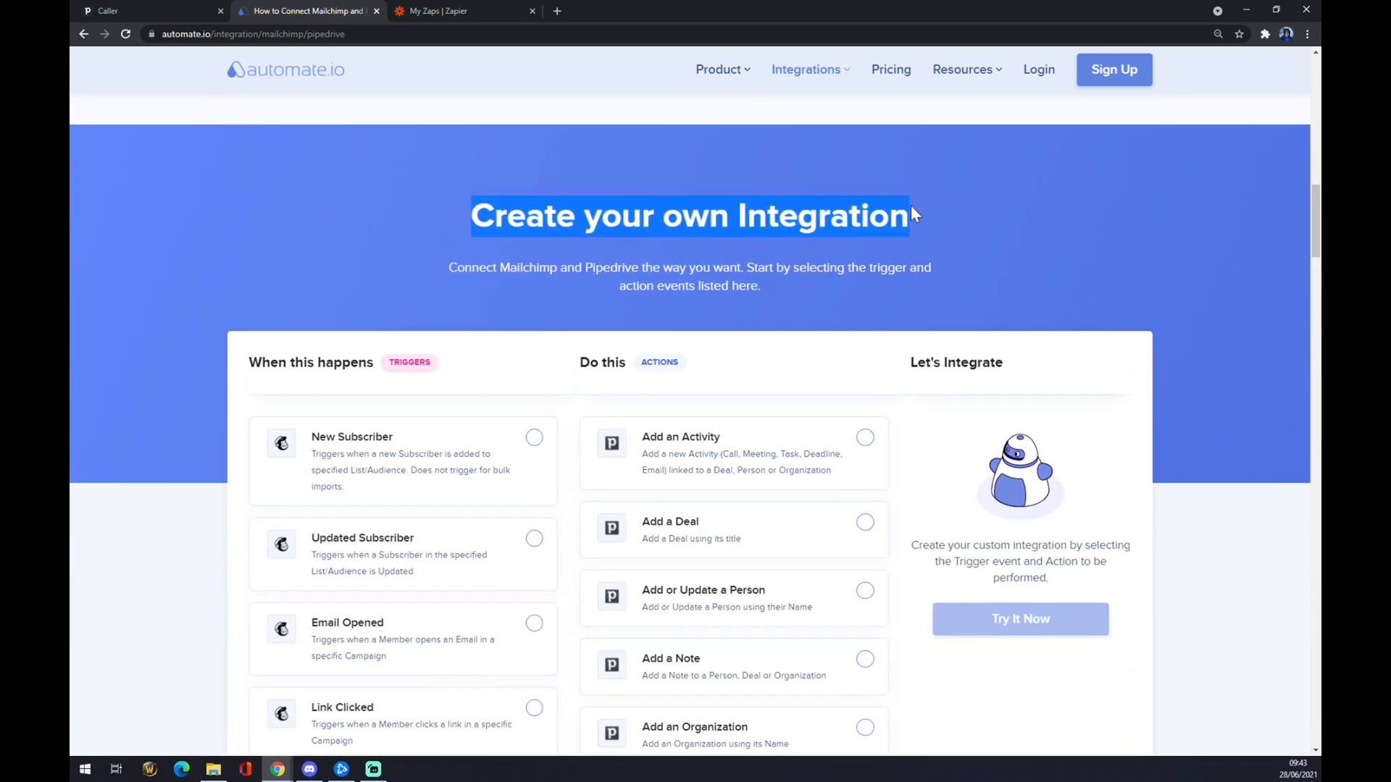
pyautogui.moveTo(397, 353)
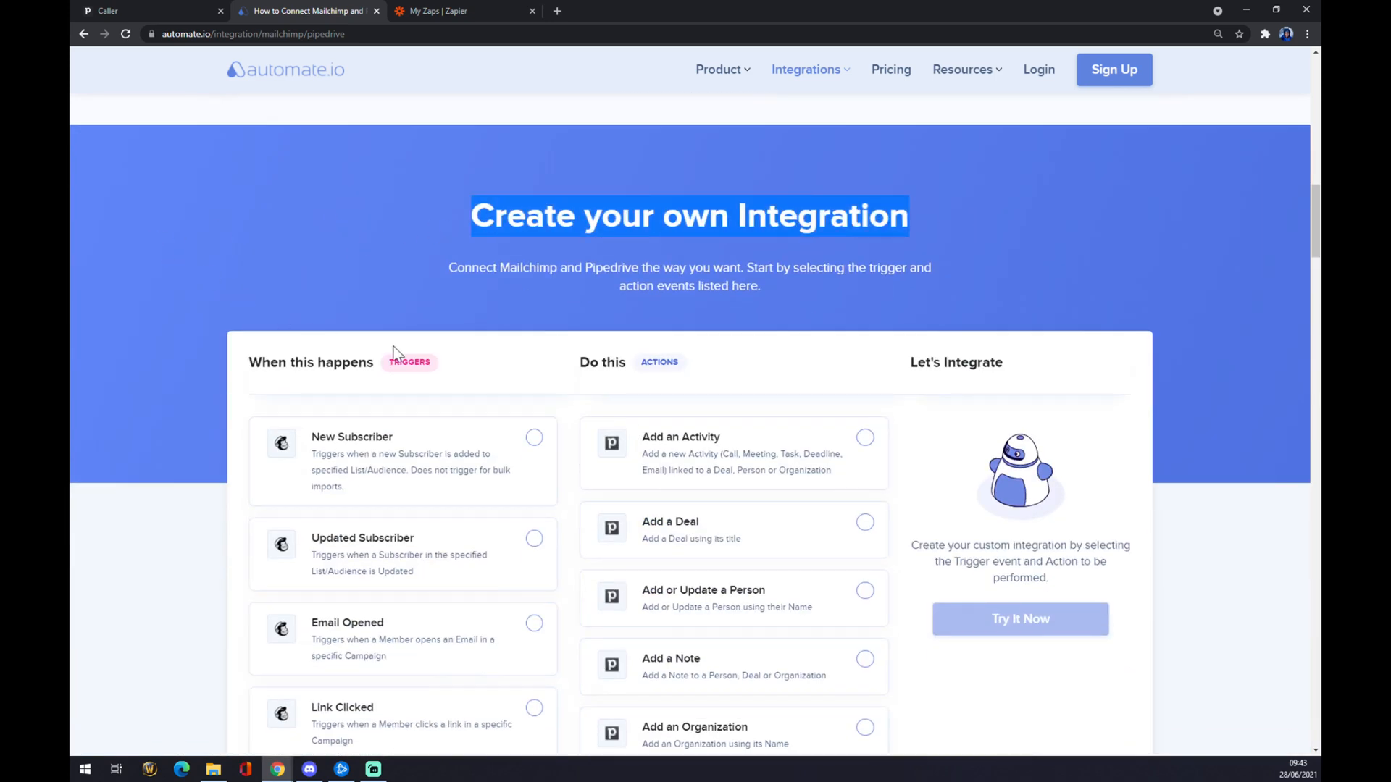
pyautogui.scroll(-3)
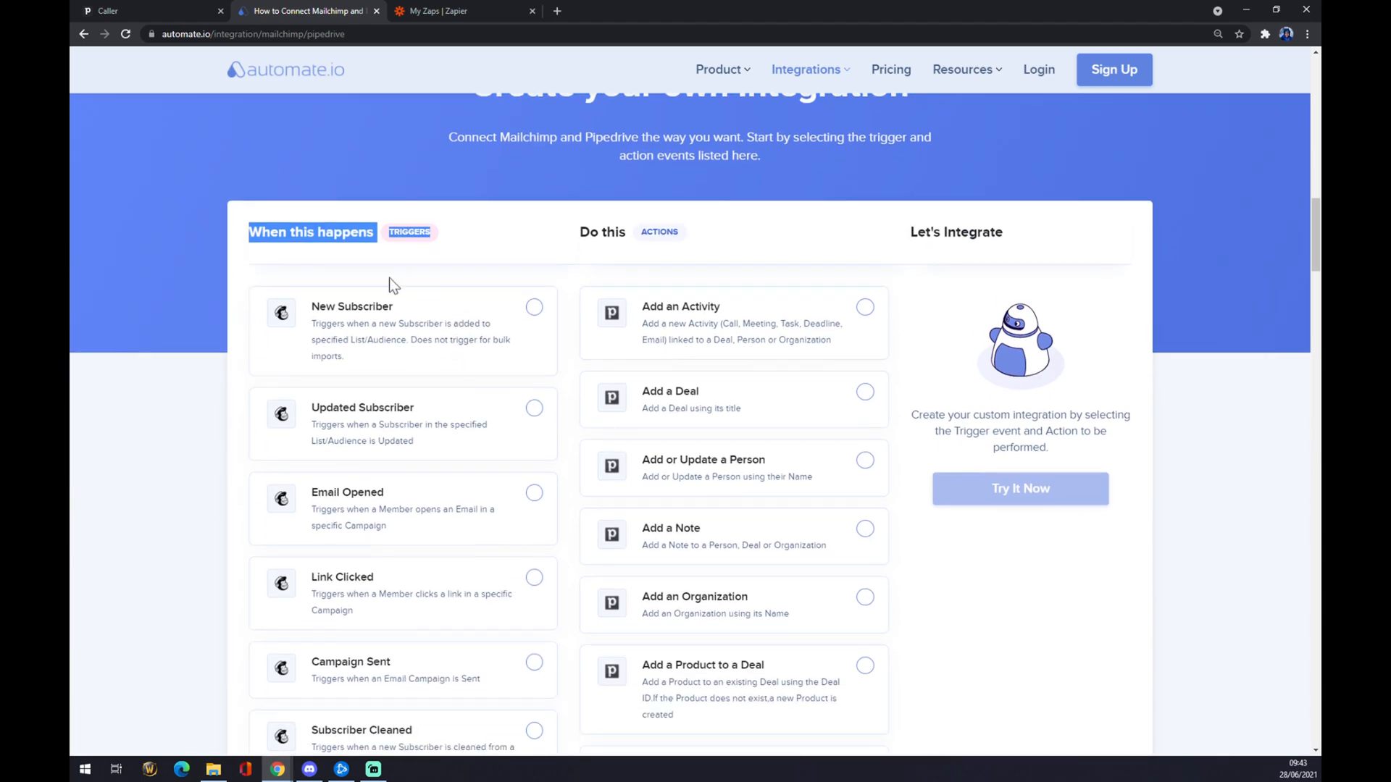
pyautogui.scroll(-3)
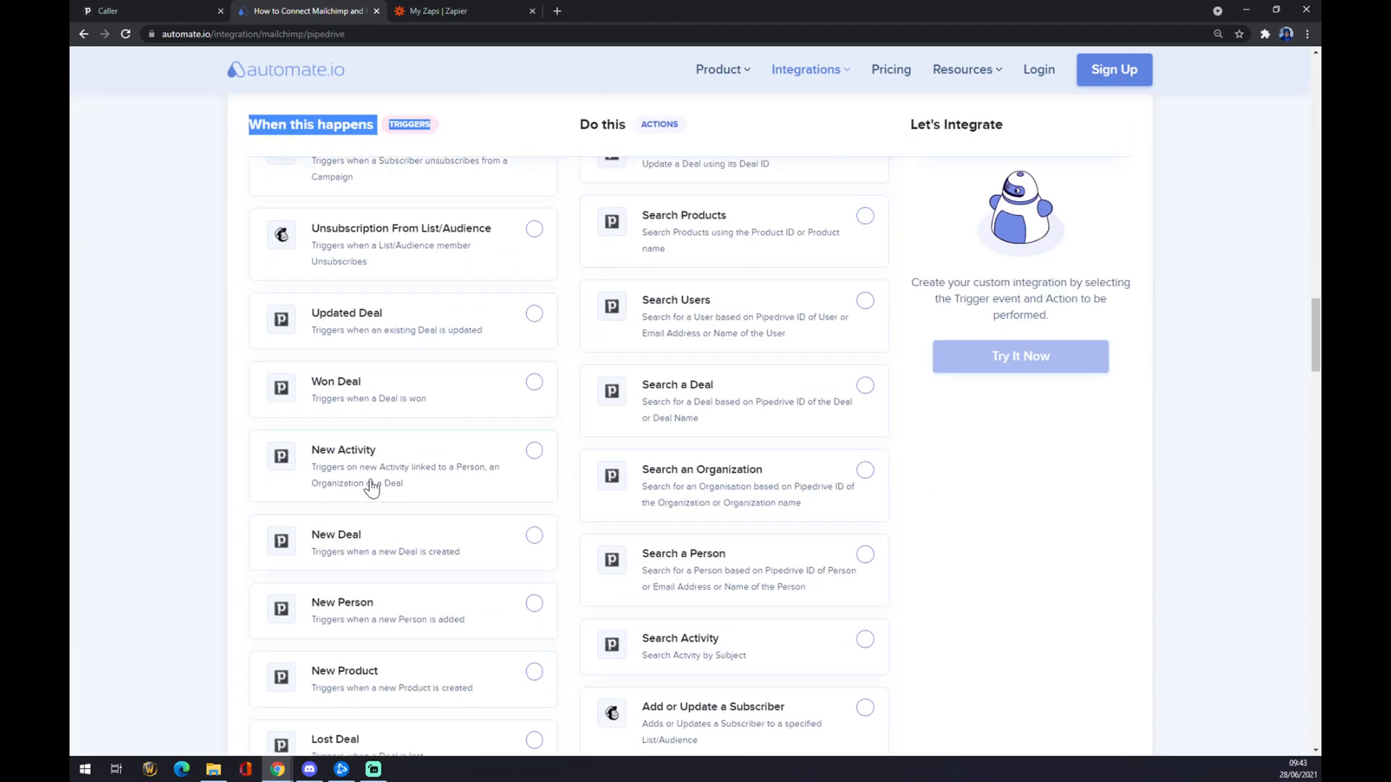
pyautogui.click(533, 313)
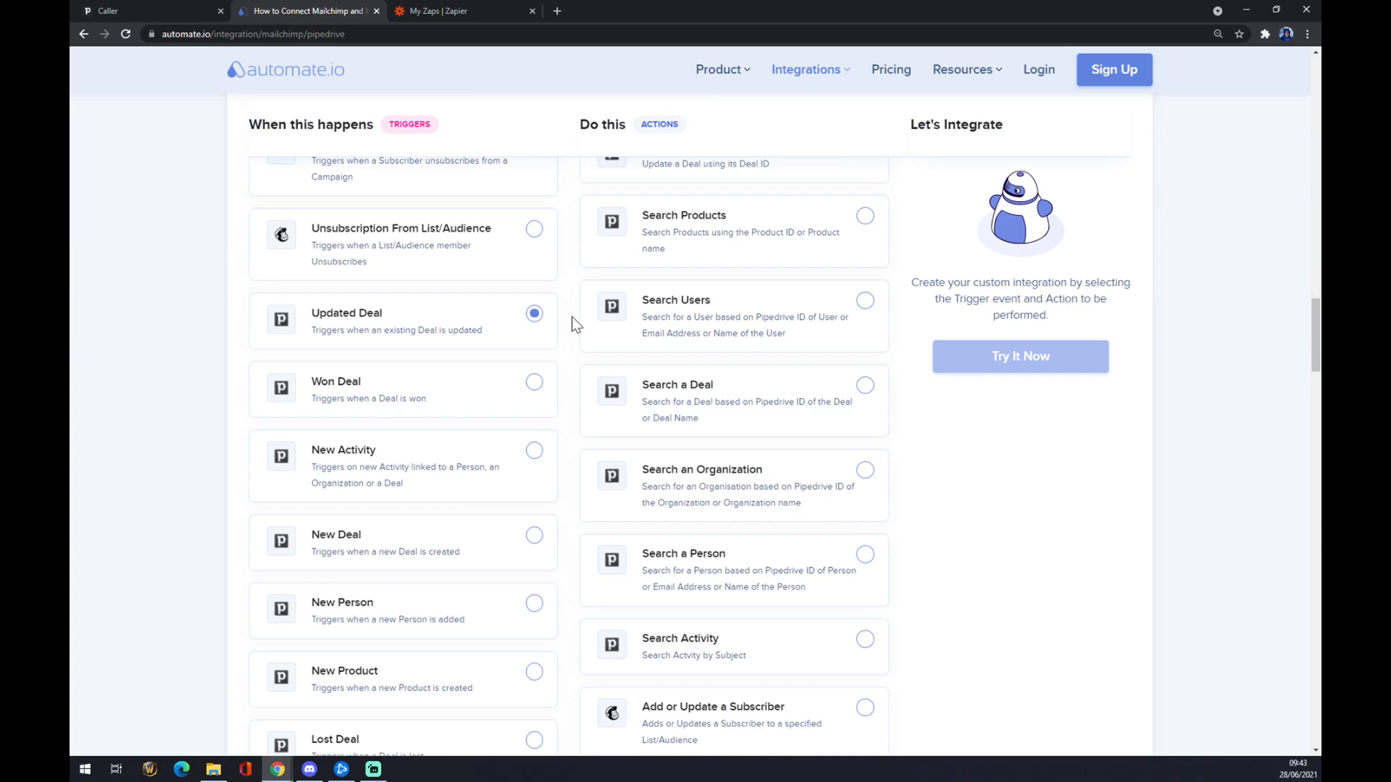
pyautogui.moveTo(444, 353)
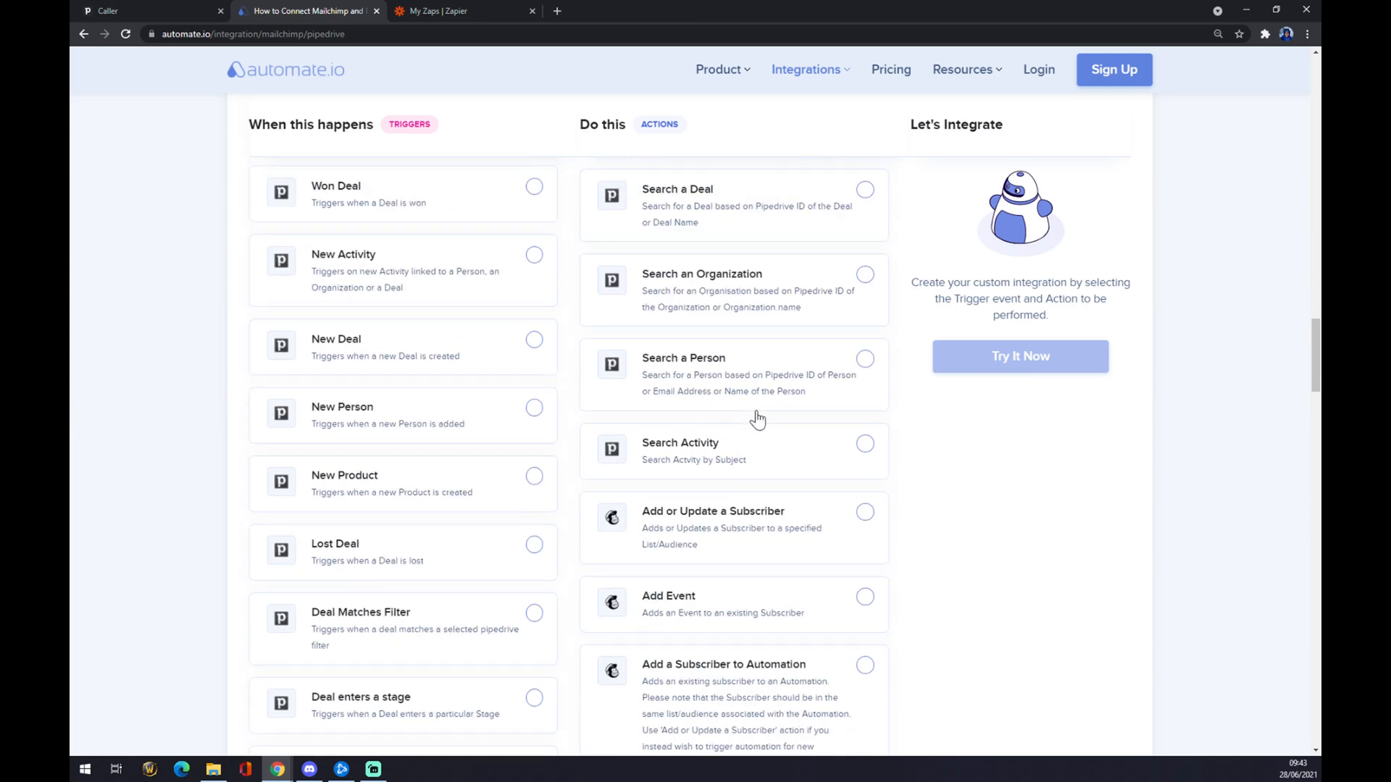
# Choose Add or Update a Subscriber as the Mailchimp action
pyautogui.scroll(-3)
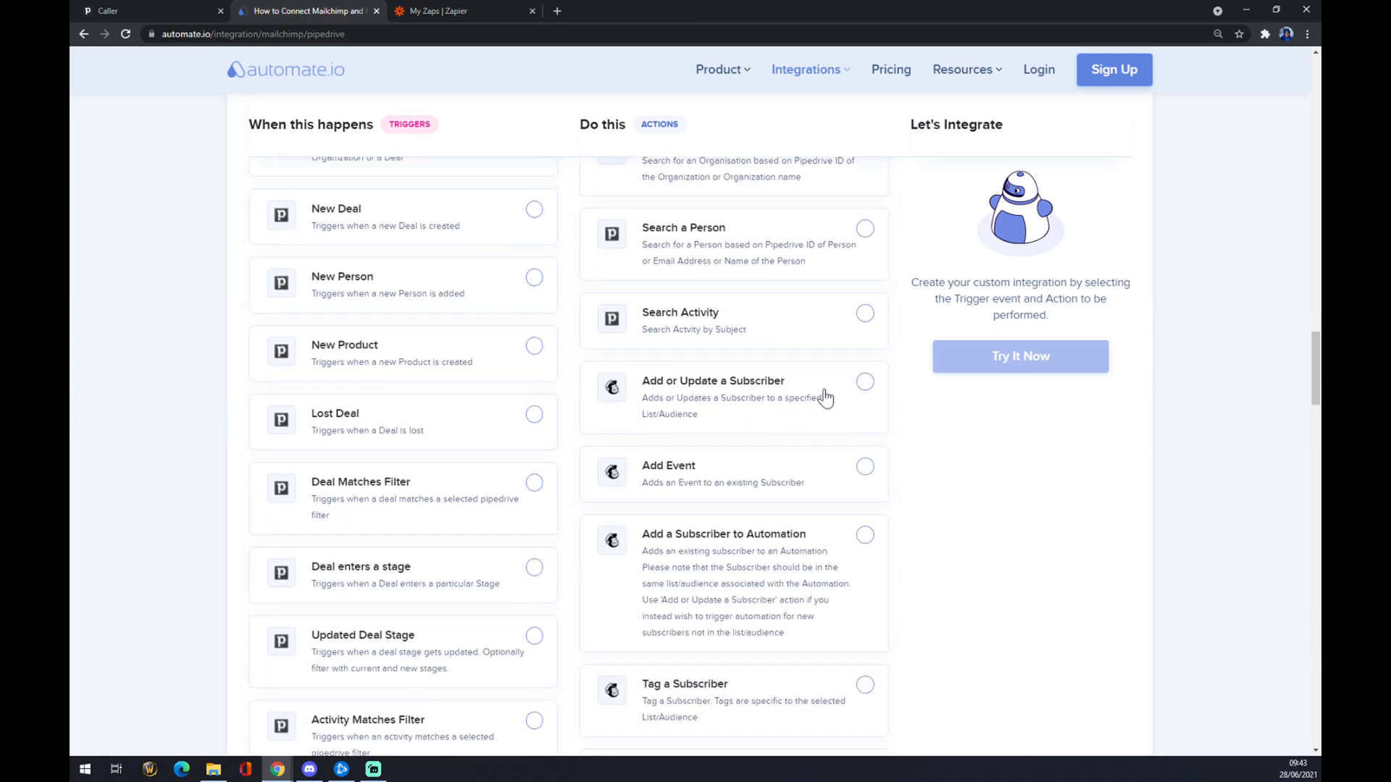
pyautogui.click(864, 381)
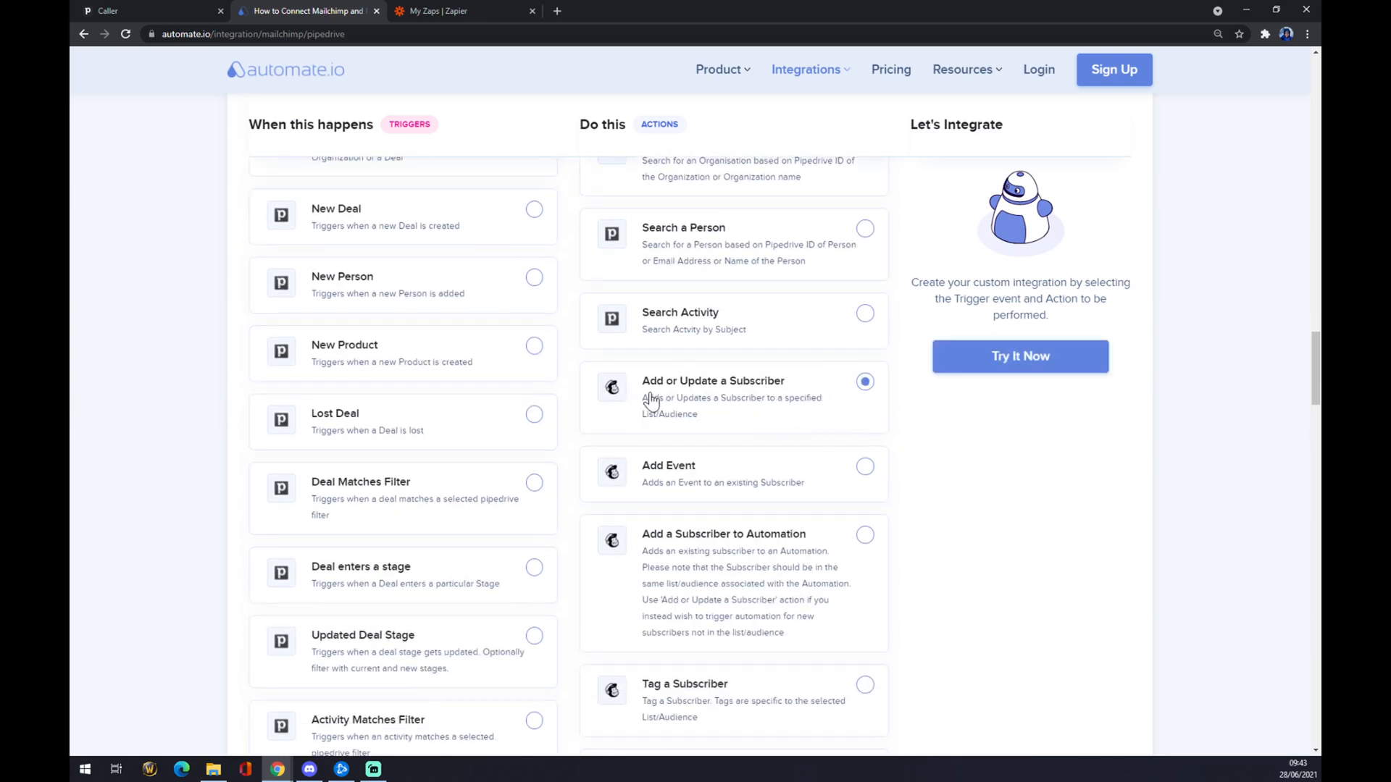
pyautogui.moveTo(781, 441)
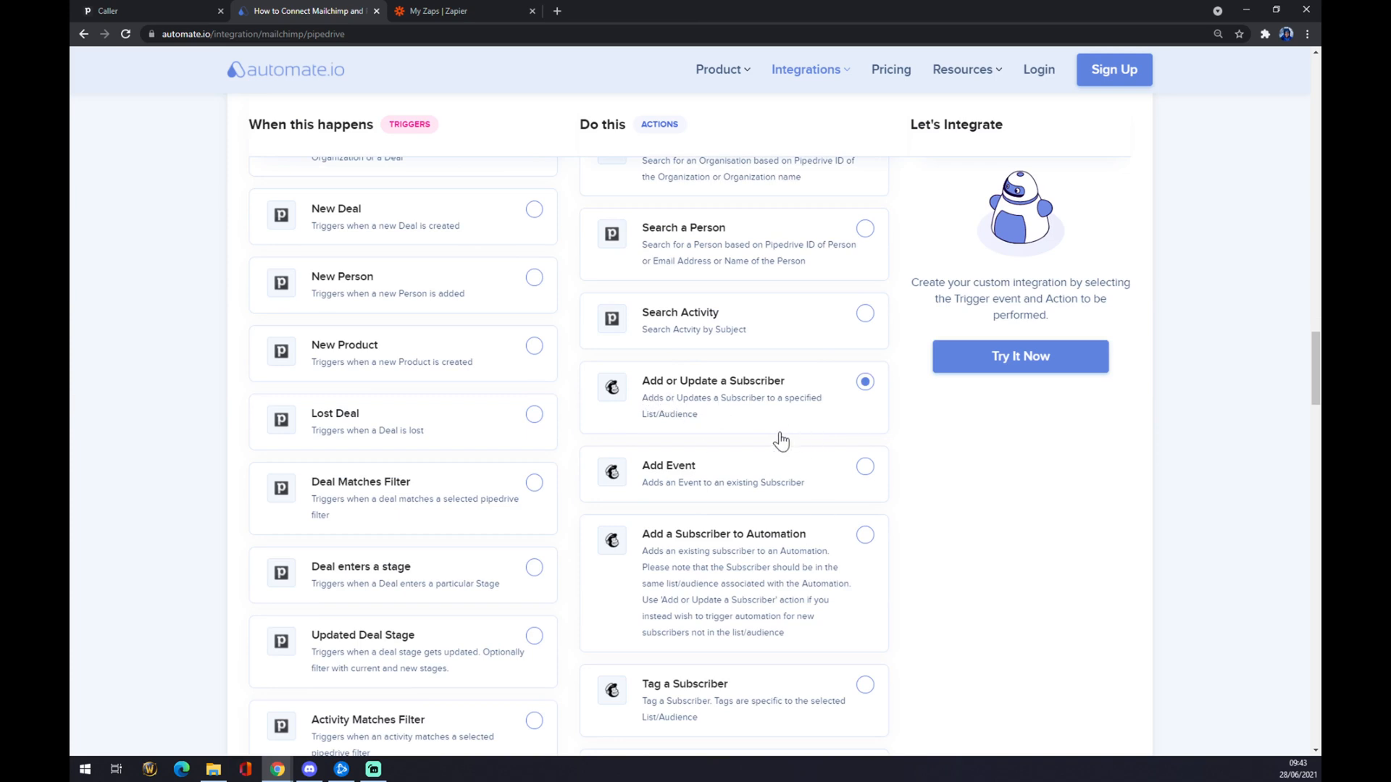
pyautogui.moveTo(796, 443)
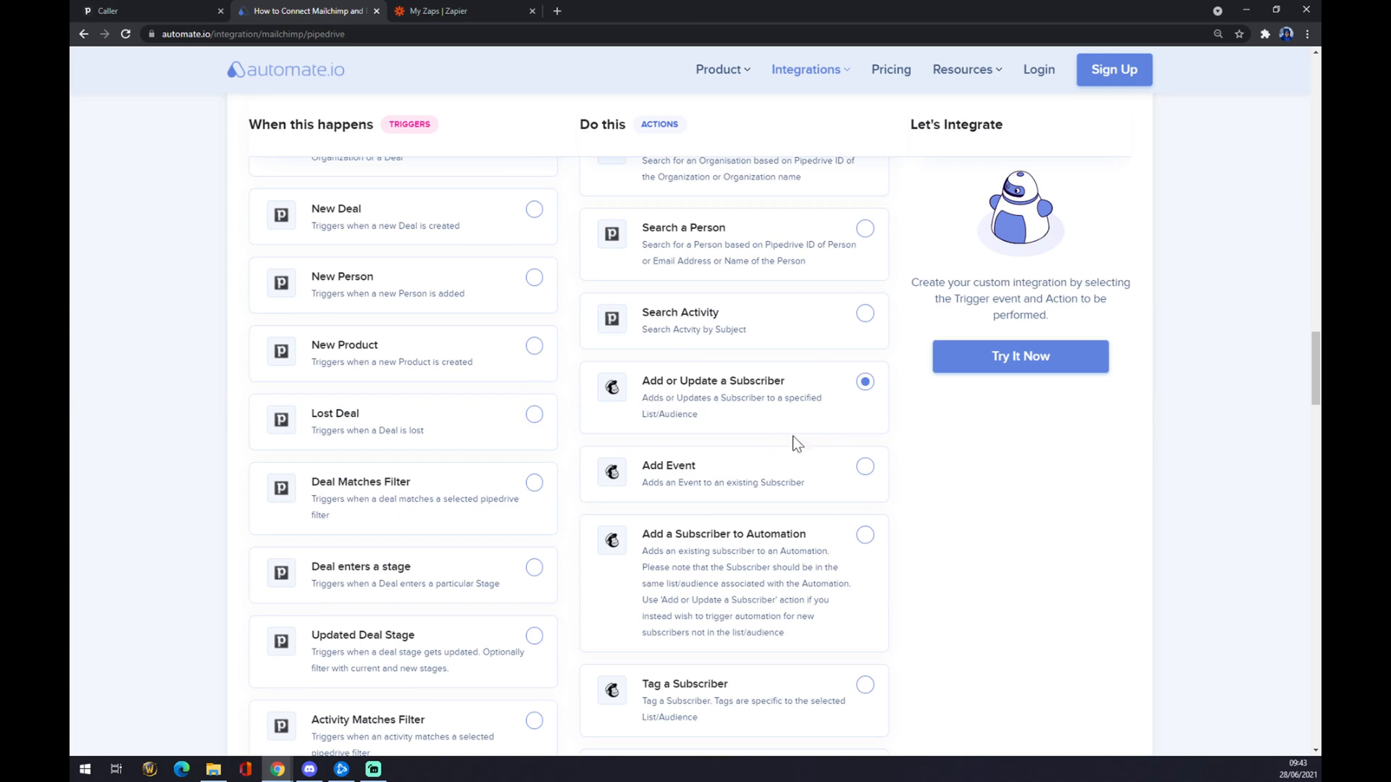
pyautogui.moveTo(953, 413)
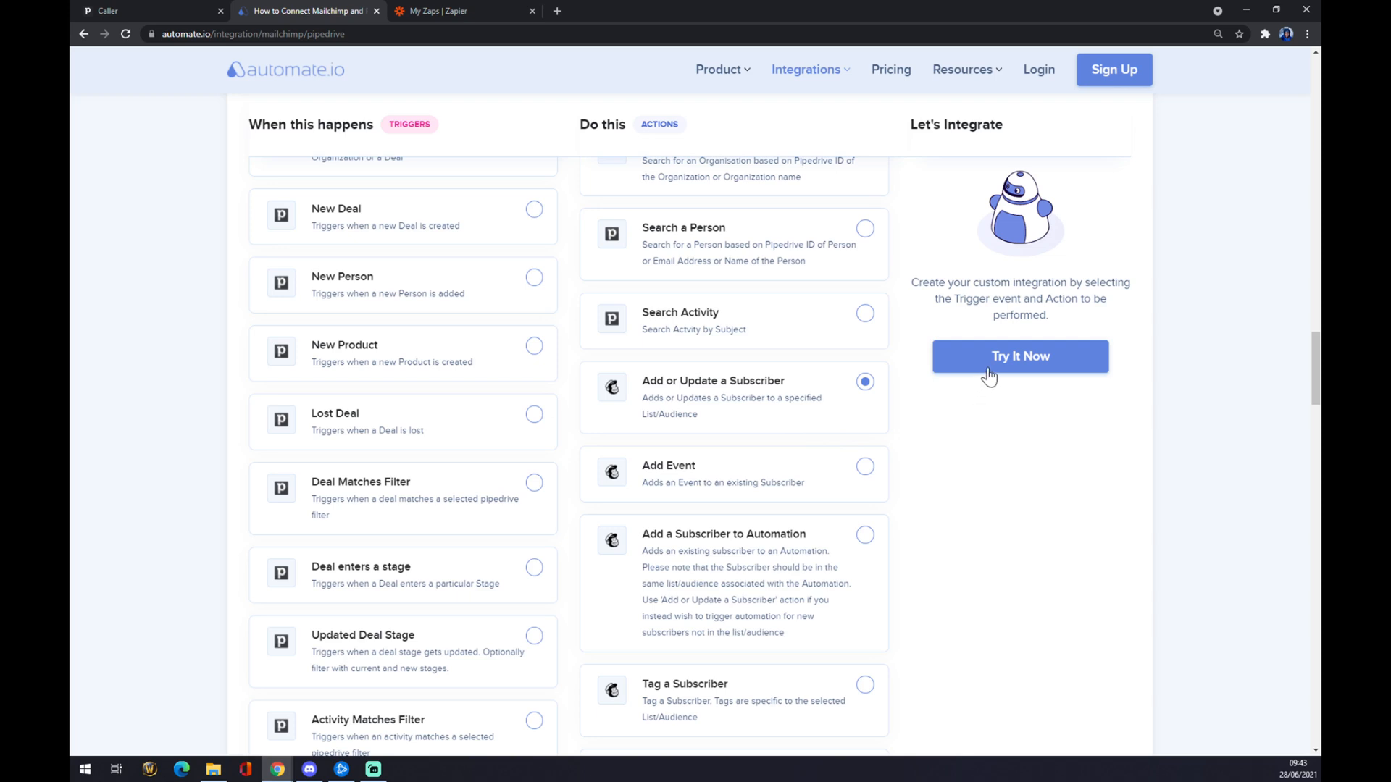
pyautogui.moveTo(1016, 371)
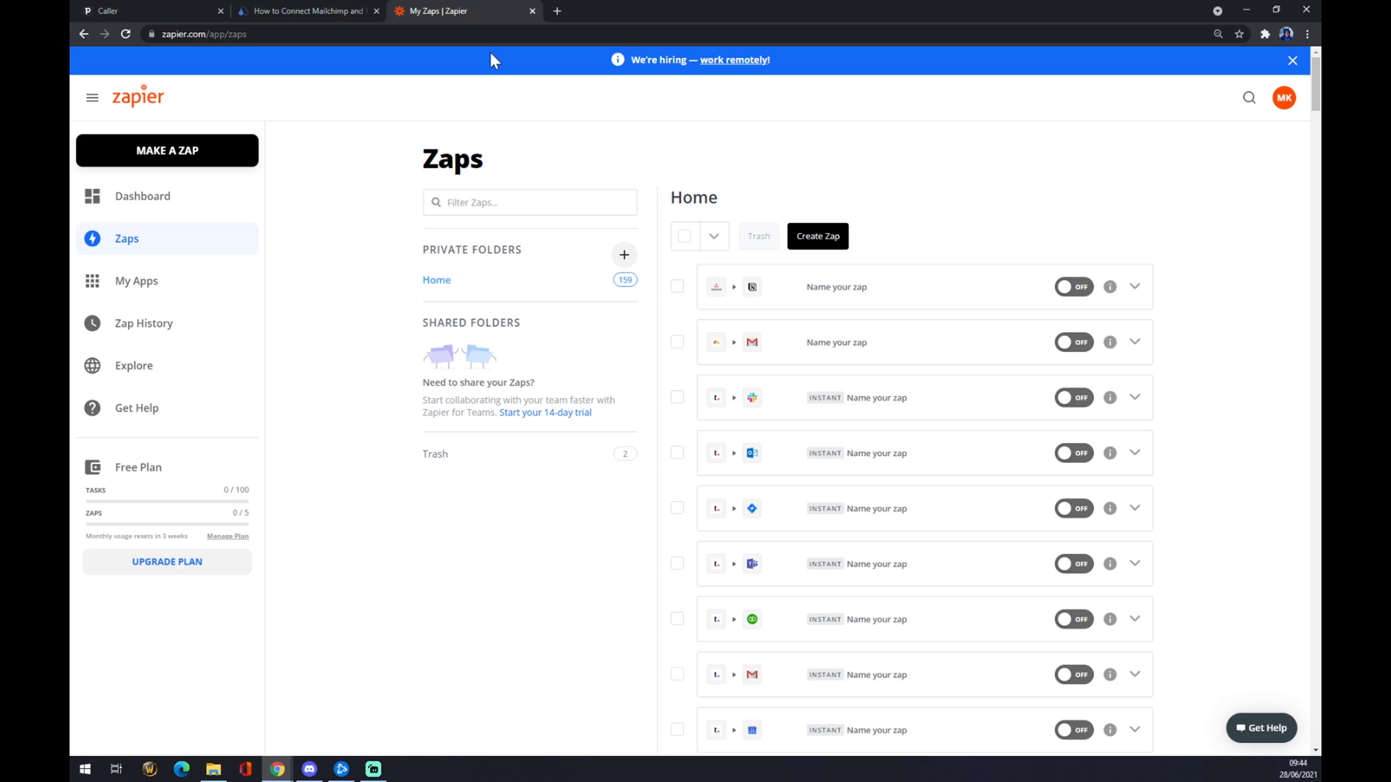
pyautogui.moveTo(559, 121)
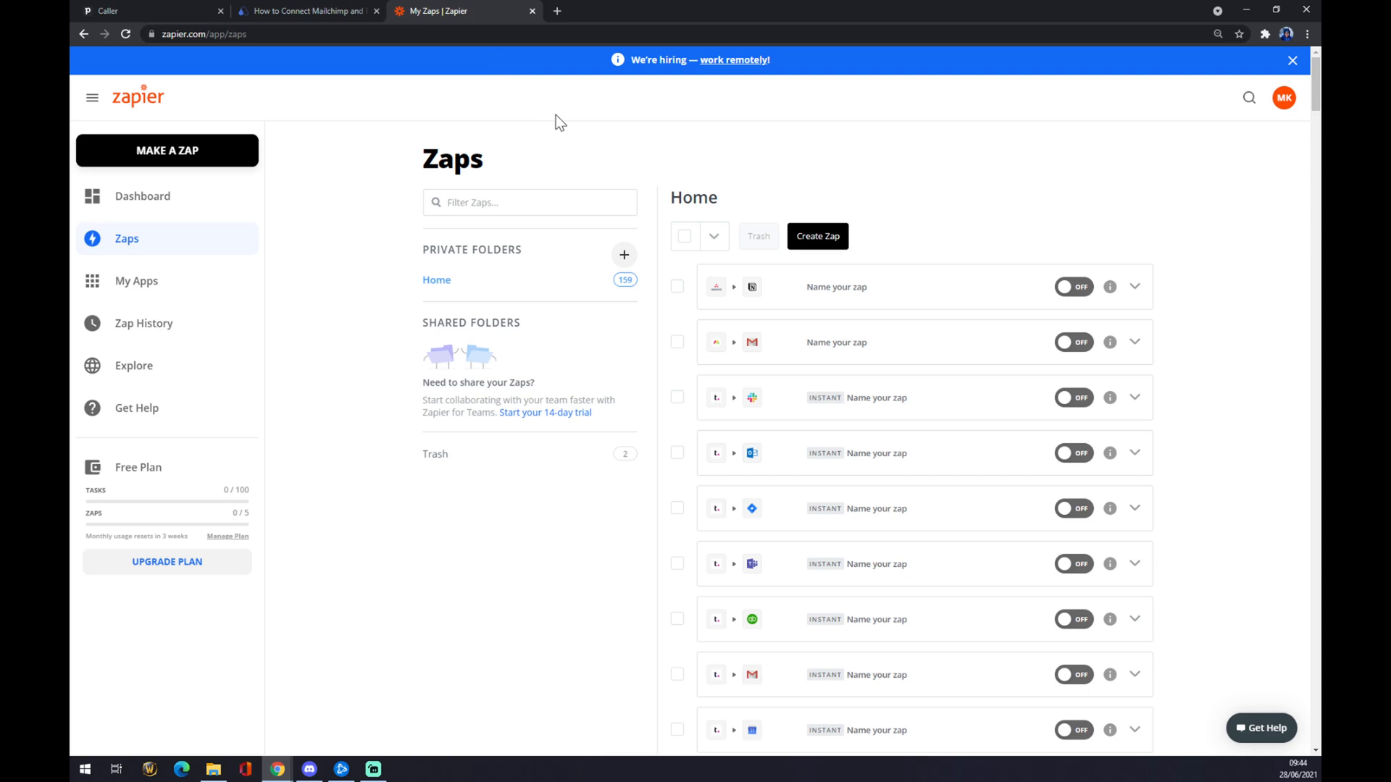
pyautogui.moveTo(1104, 469)
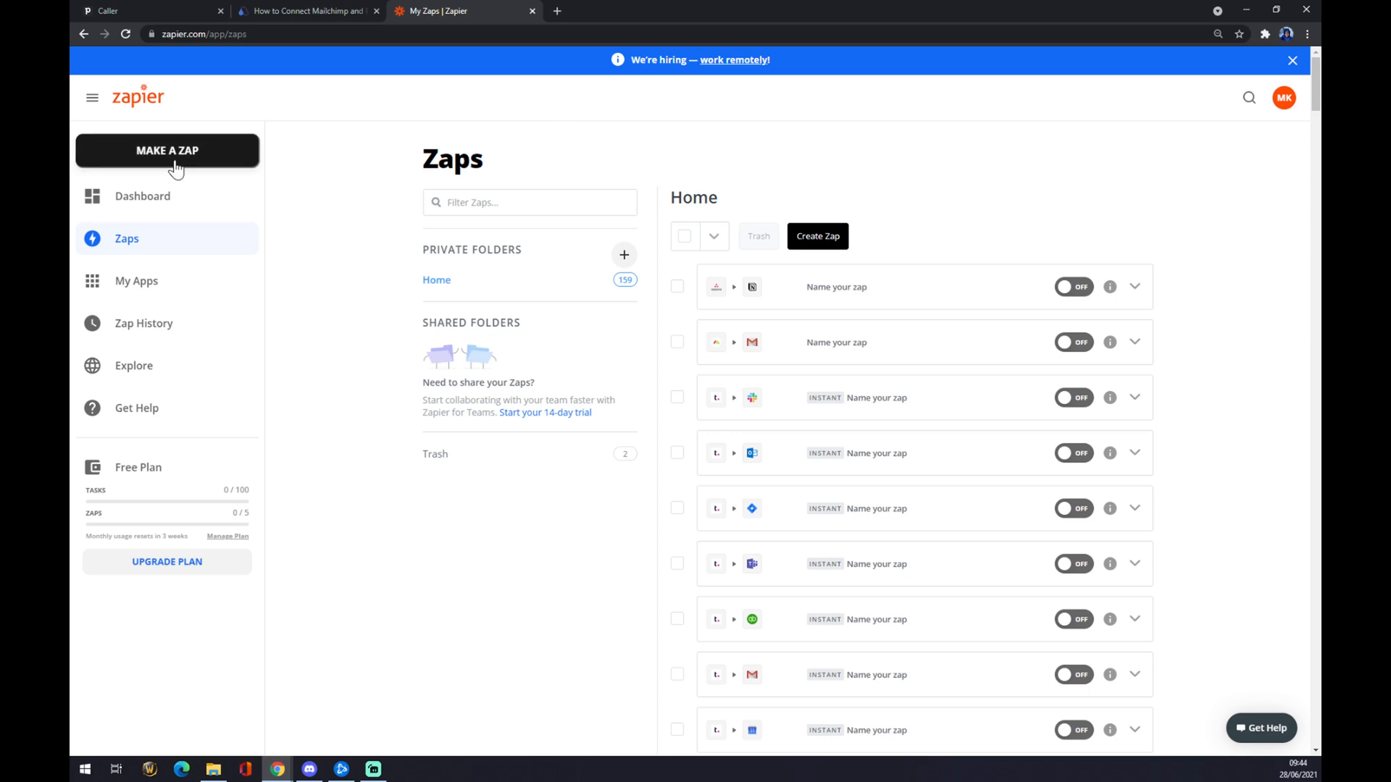
# Start a new untitled zap from MAKE A ZAP, its trigger step awaiting an app
pyautogui.click(167, 150)
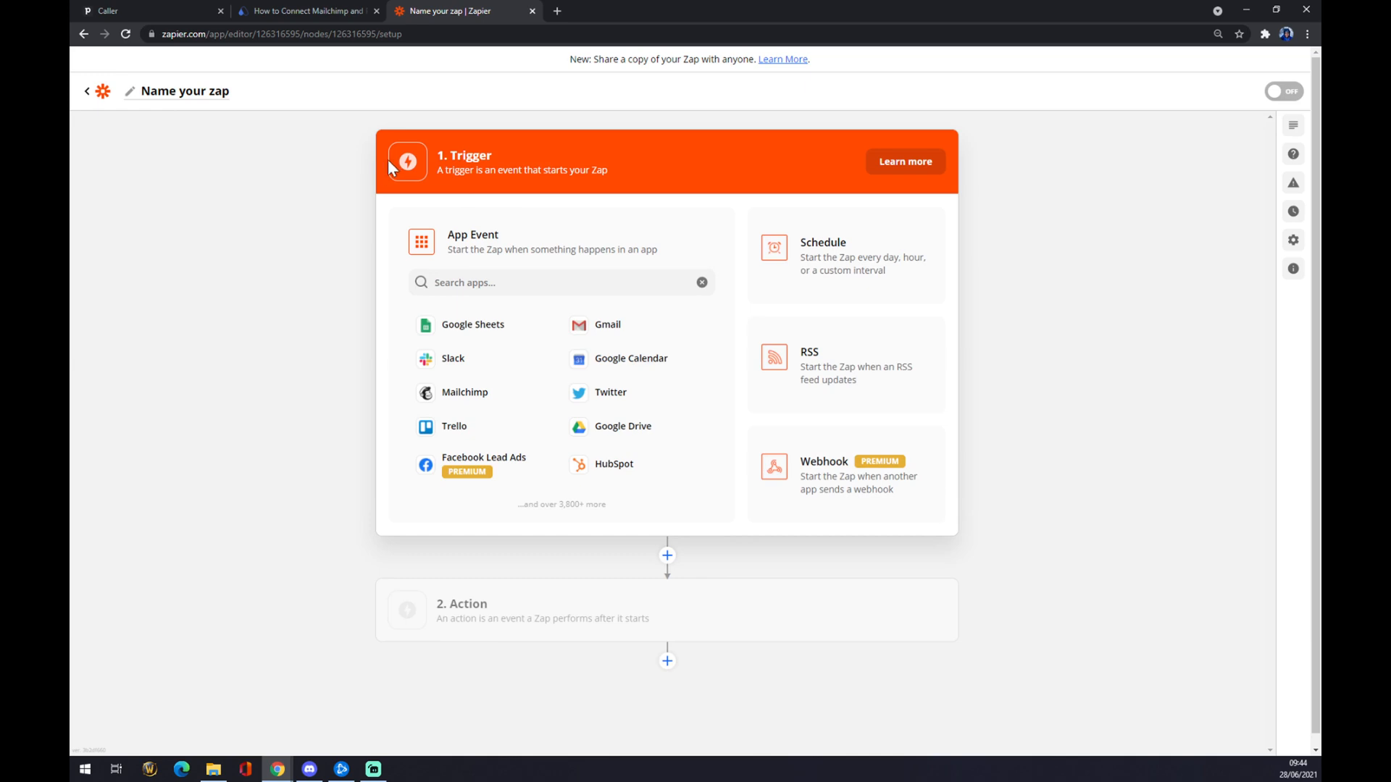
# Make the zap's trigger Pipedrive's New Deal event, found by searching 'pipe'
pyautogui.click(561, 283)
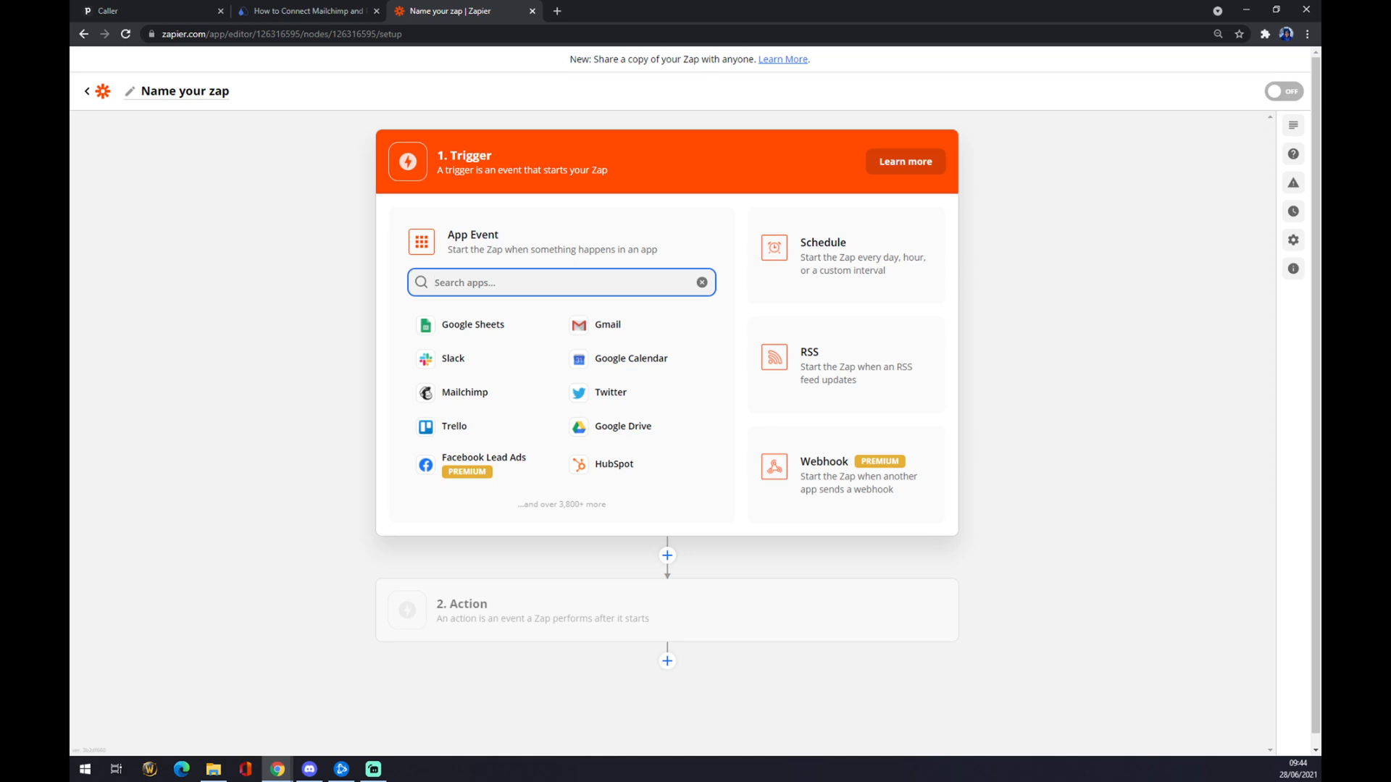
pyautogui.write('pipe')
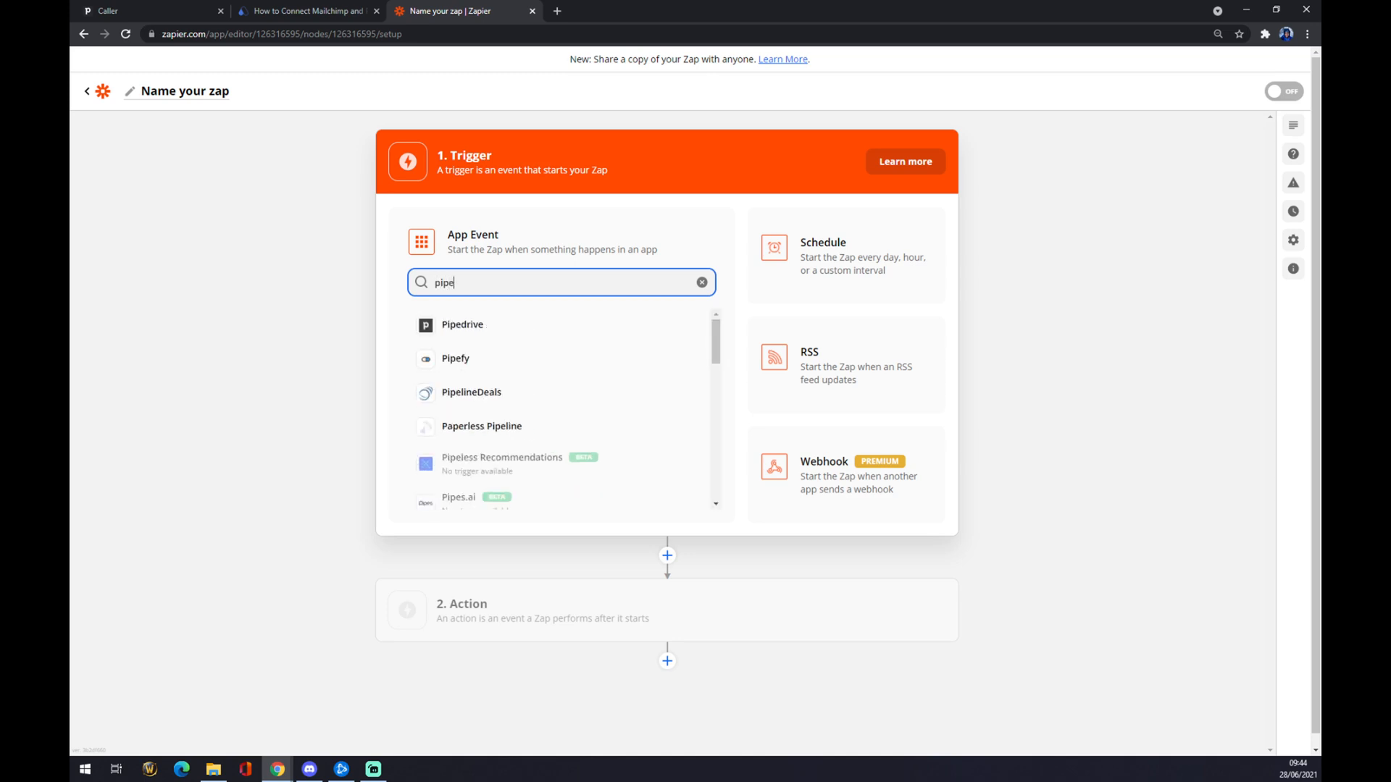
pyautogui.click(462, 323)
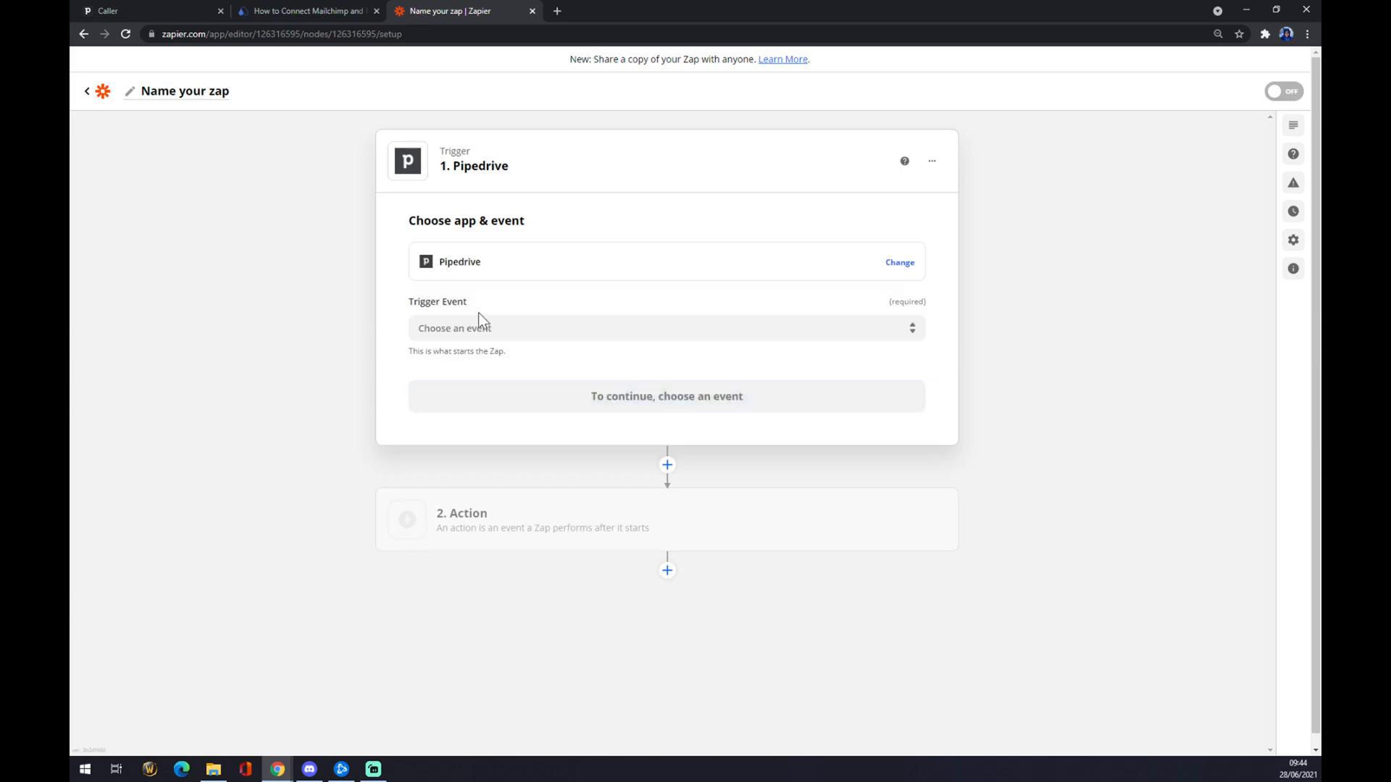
pyautogui.click(665, 328)
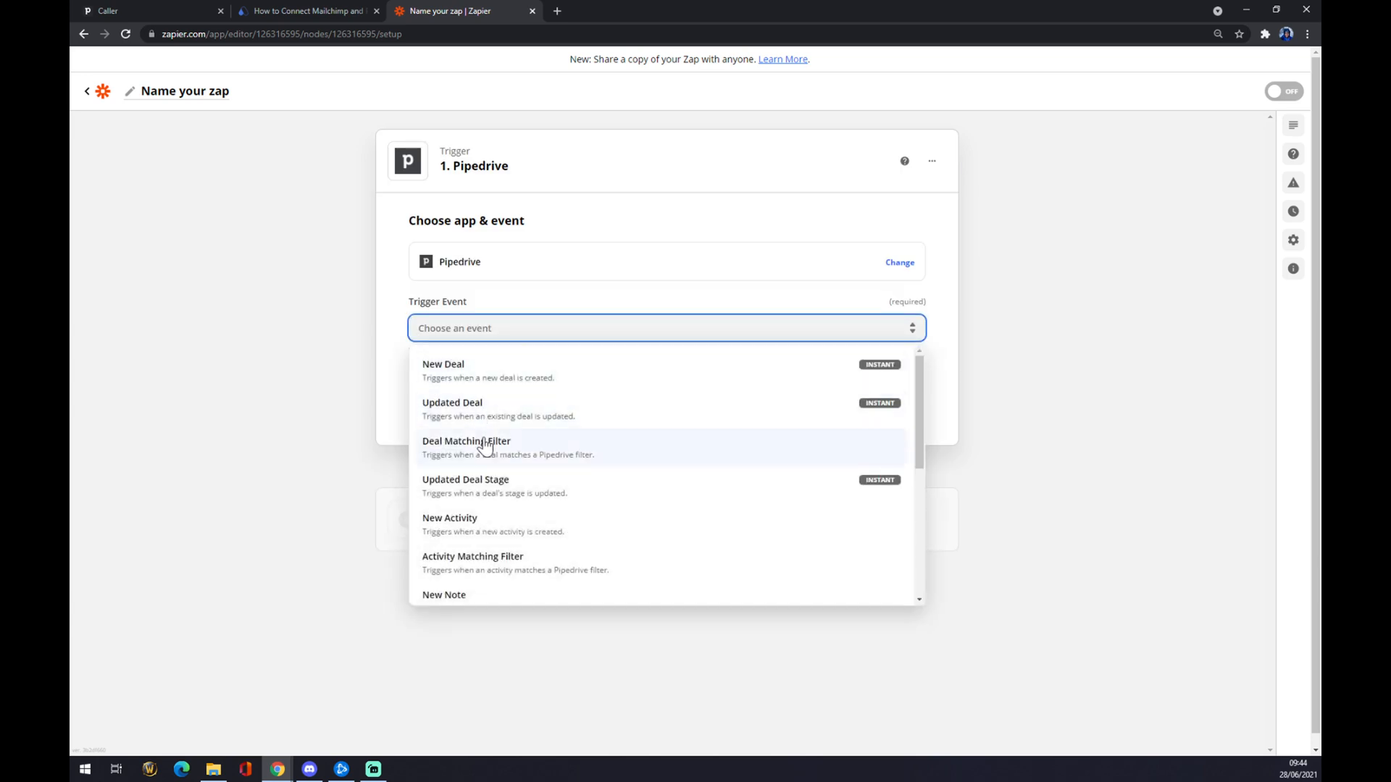
pyautogui.click(444, 363)
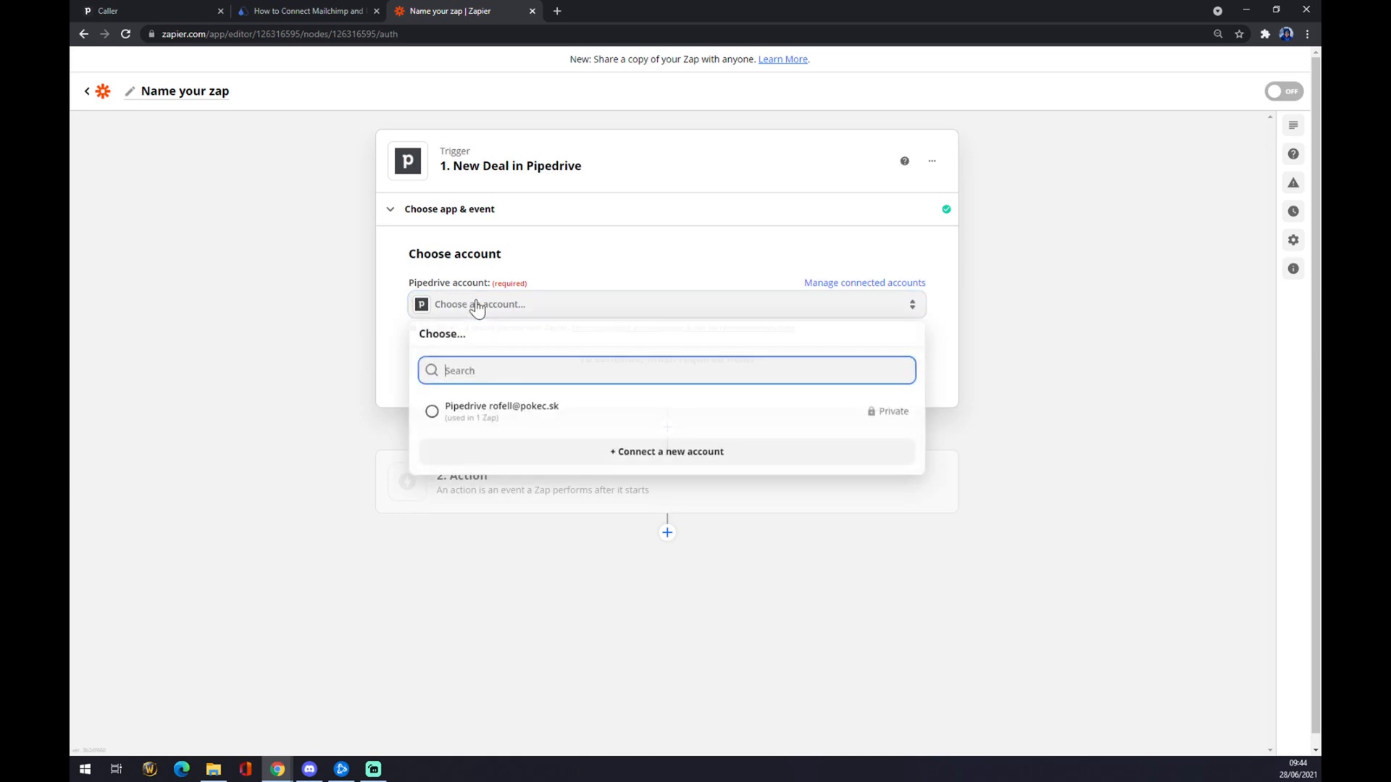
# Use the existing Pipedrive account for the trigger and continue to the action step
pyautogui.click(432, 410)
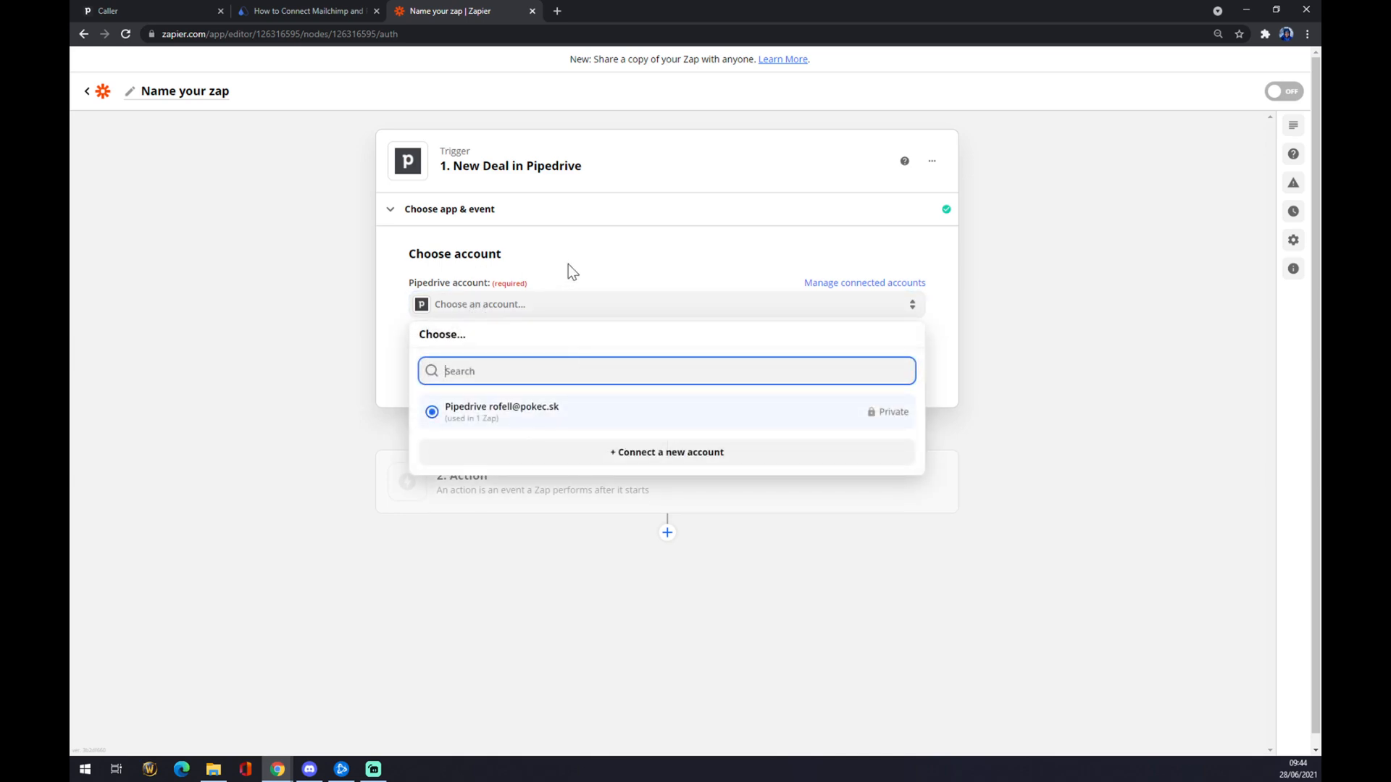
pyautogui.click(501, 411)
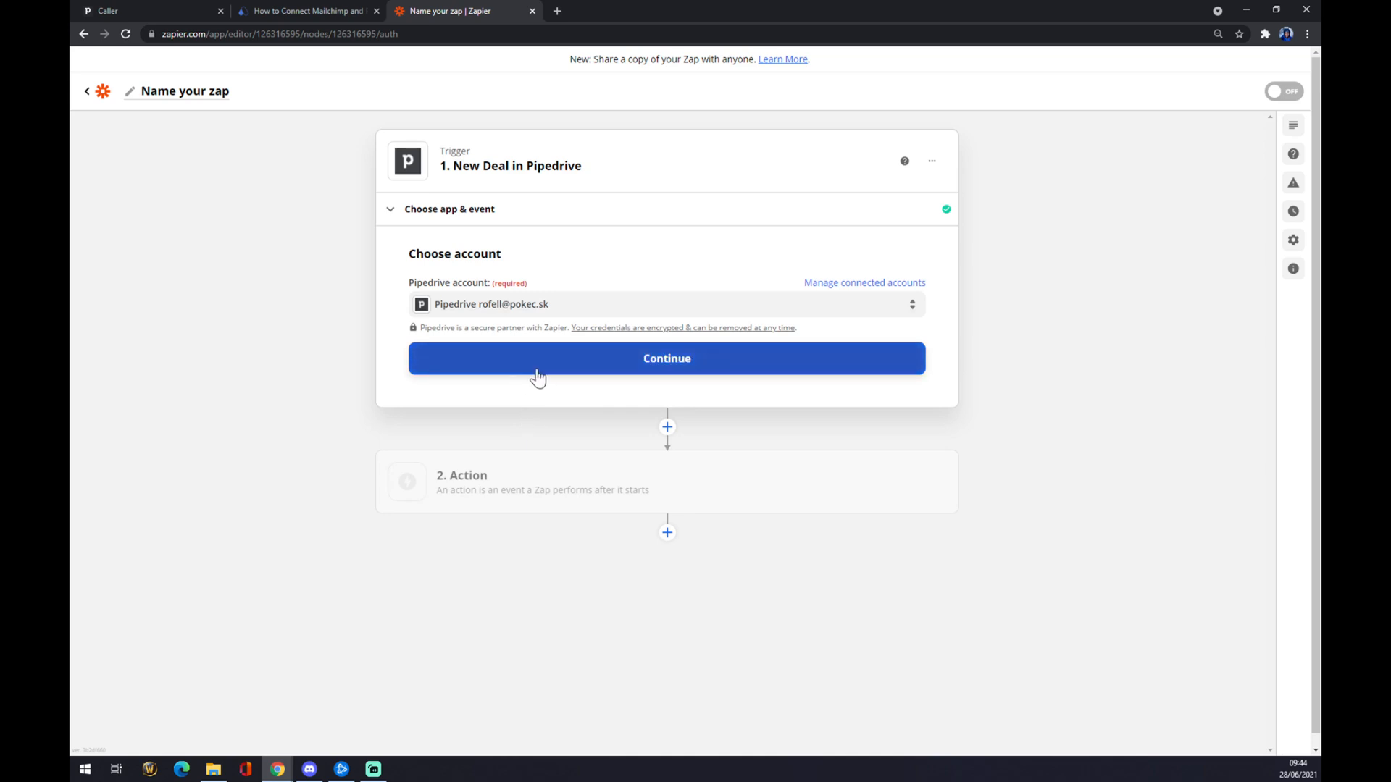
pyautogui.click(667, 358)
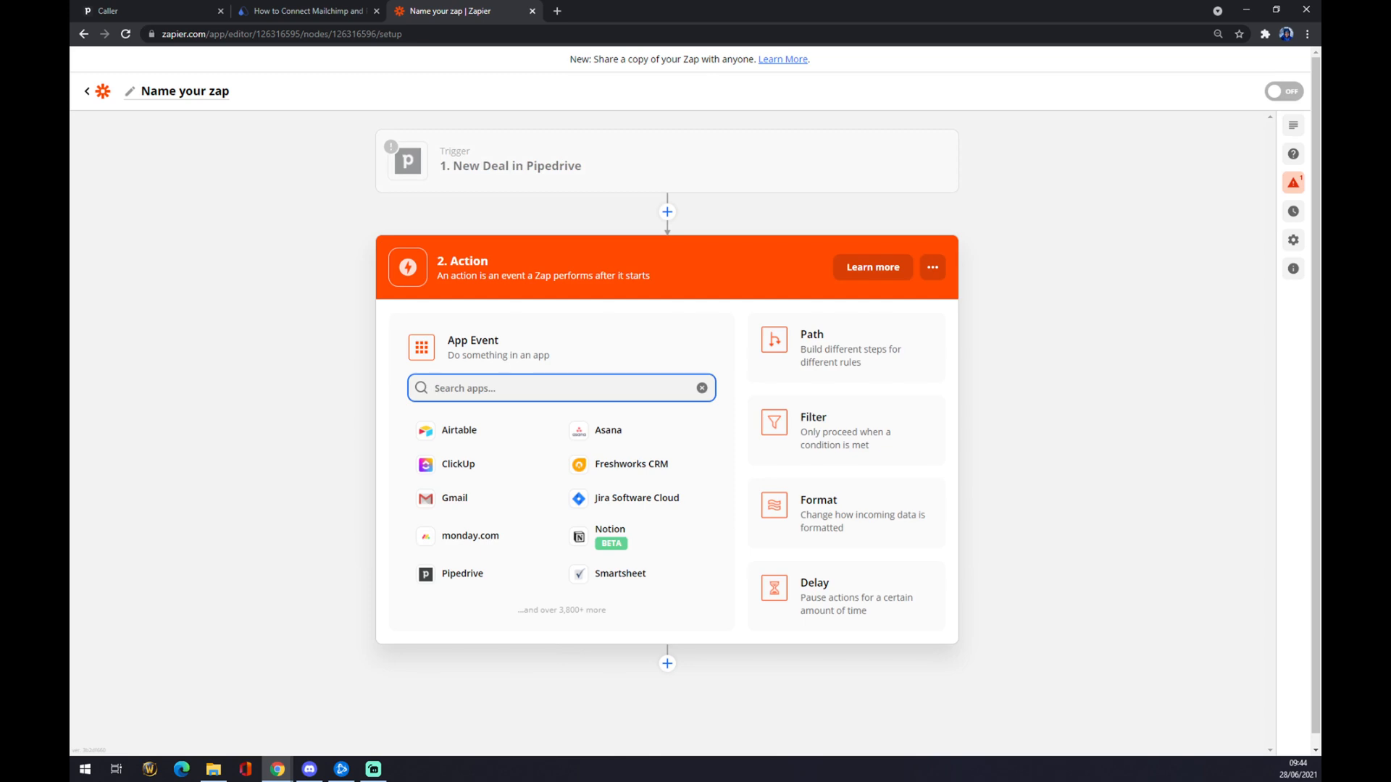
# Make the action Mailchimp's Add/Update Subscriber, found via 'mail', and continue to account connection
pyautogui.write('m')
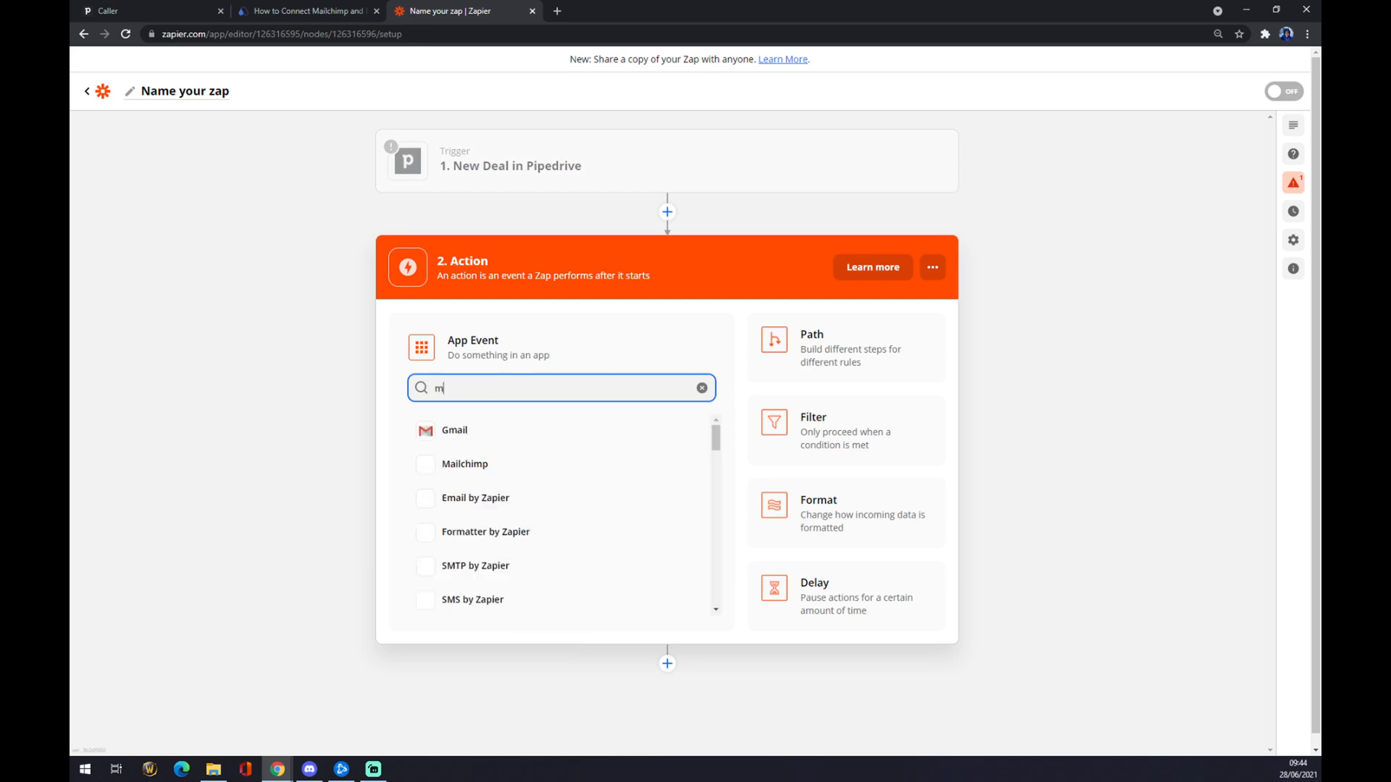
pyautogui.write('ail')
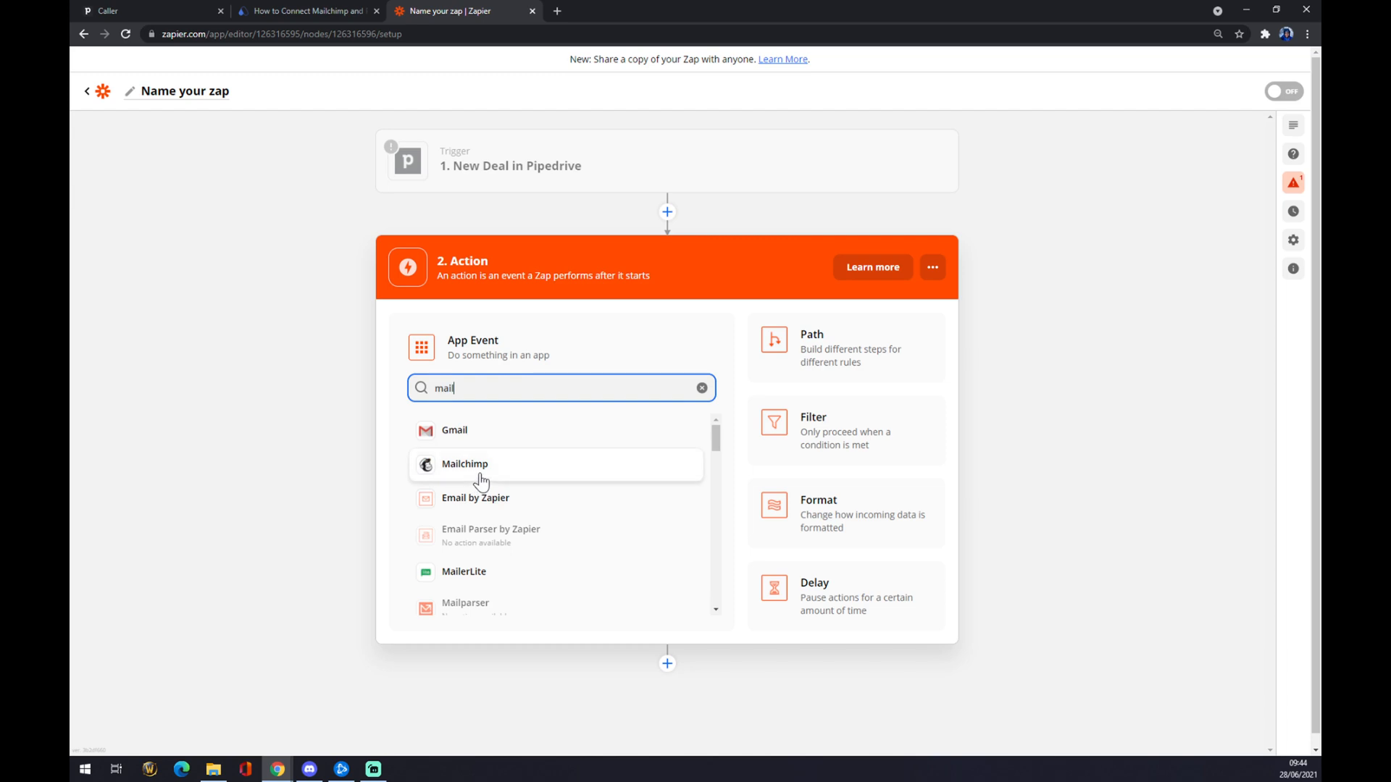
pyautogui.click(464, 463)
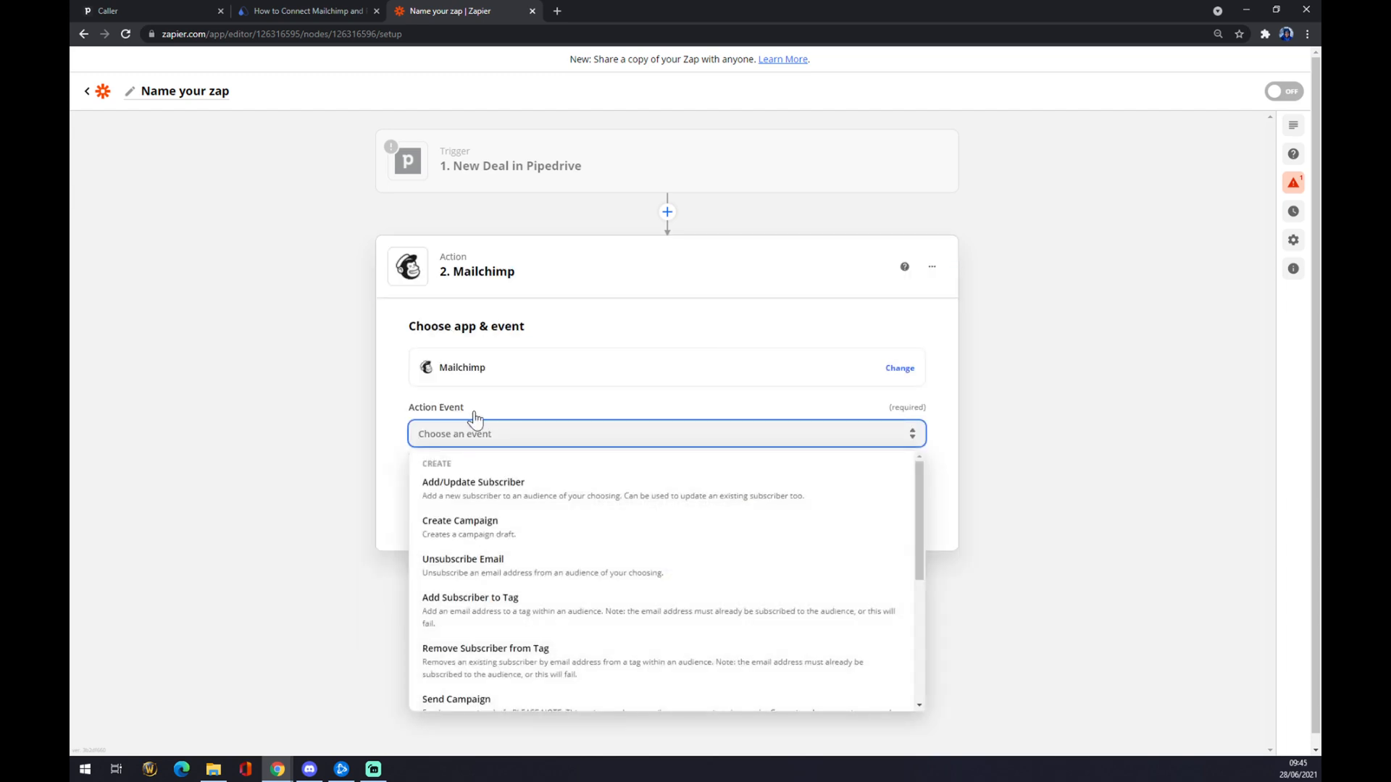
pyautogui.moveTo(468, 494)
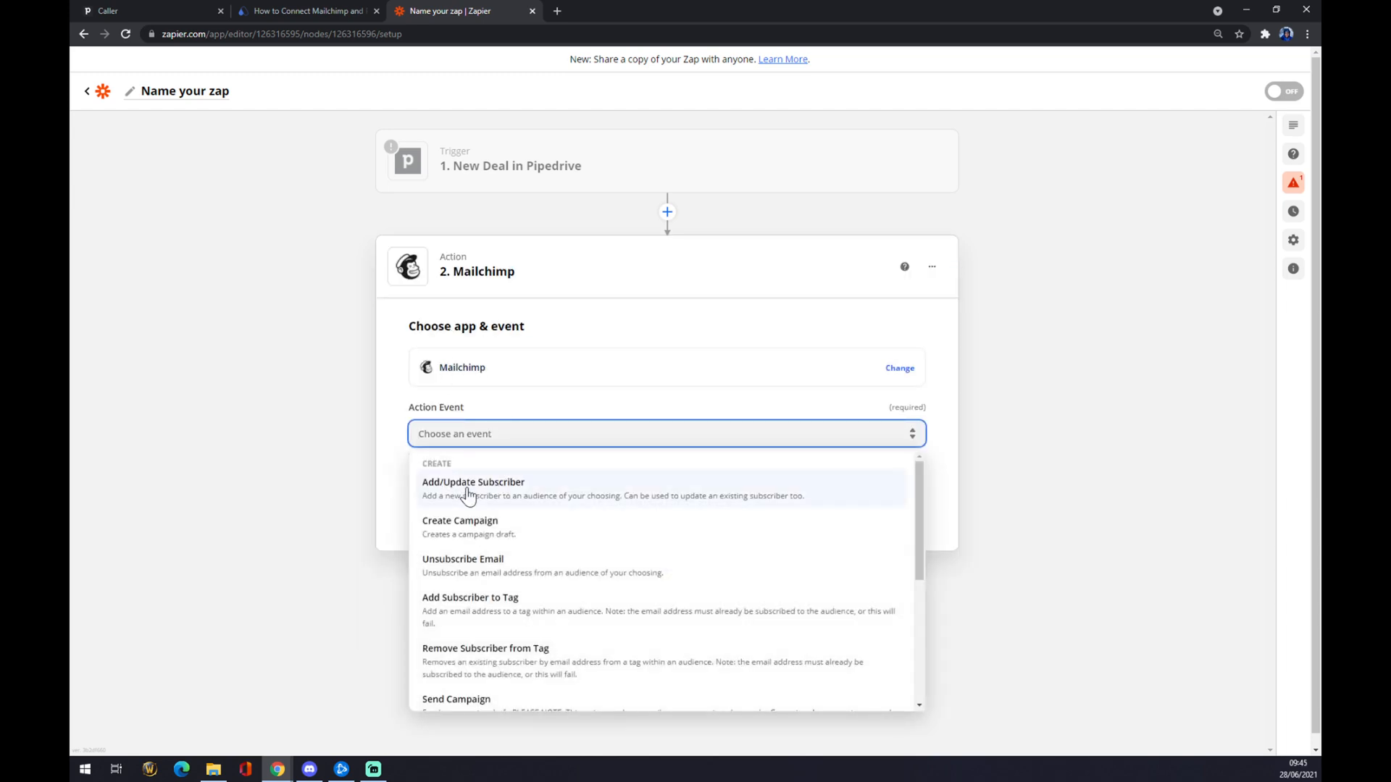
pyautogui.click(473, 488)
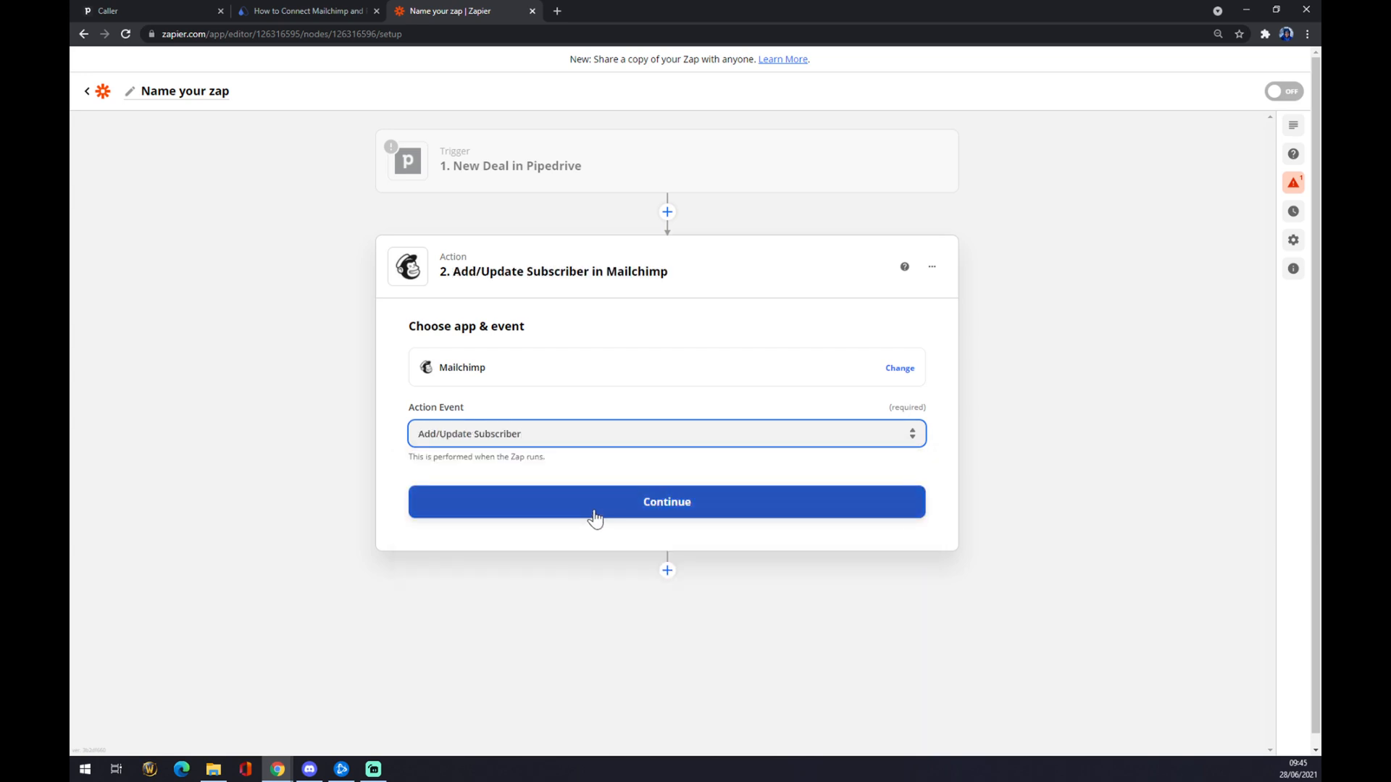
pyautogui.click(667, 501)
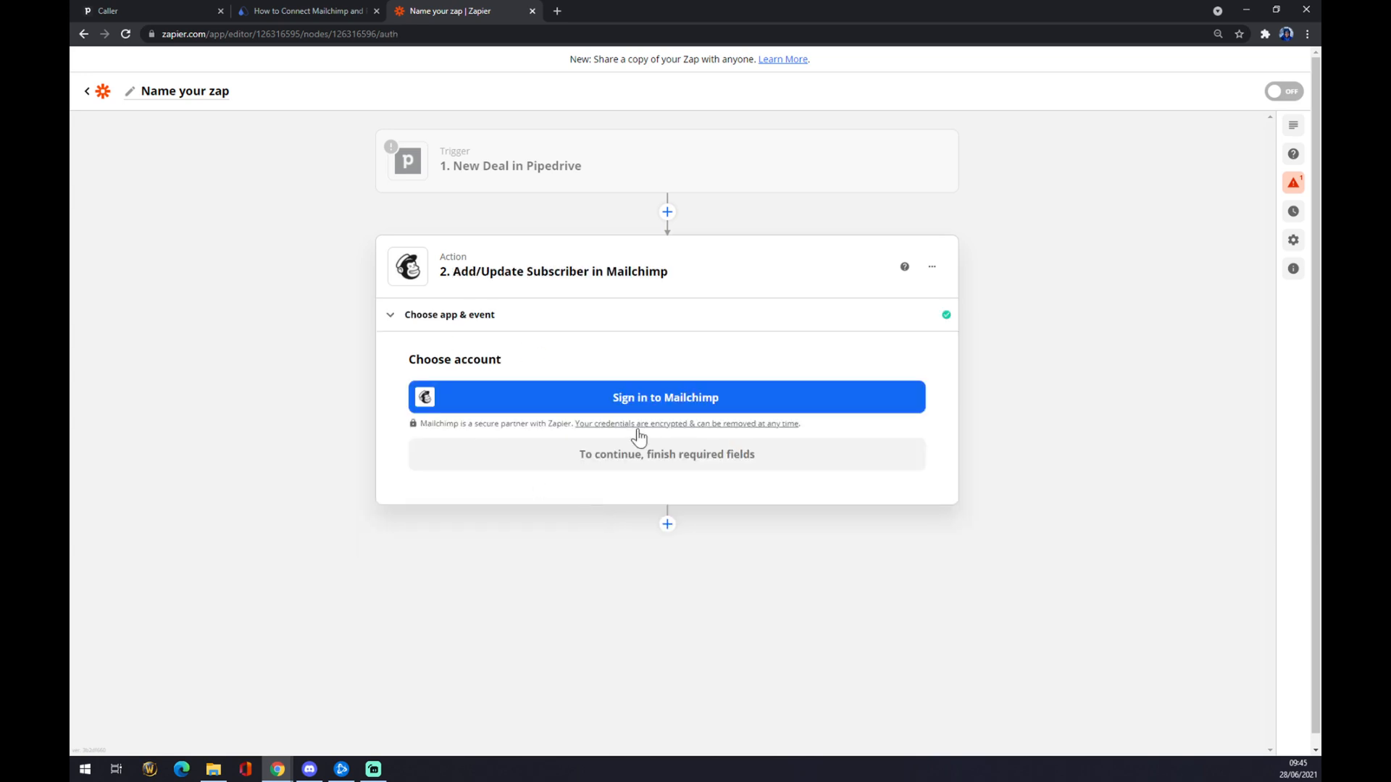